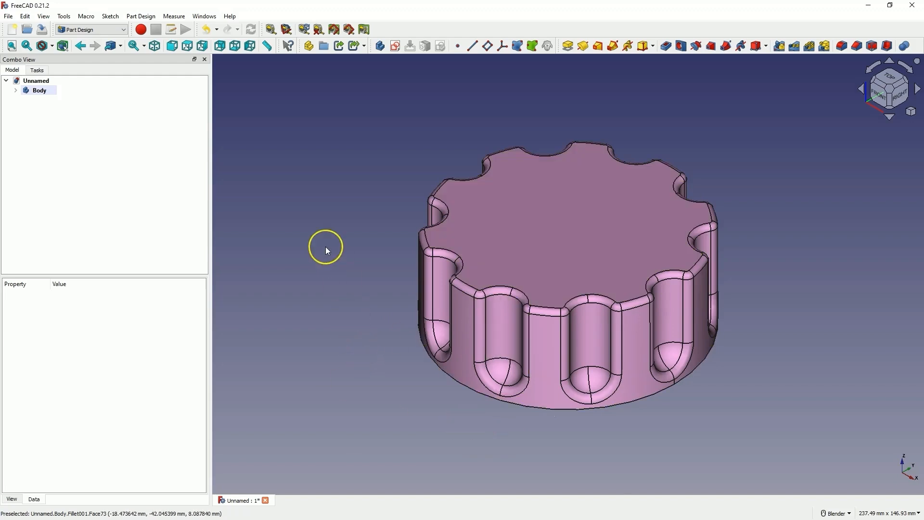
pyautogui.moveTo(326, 250)
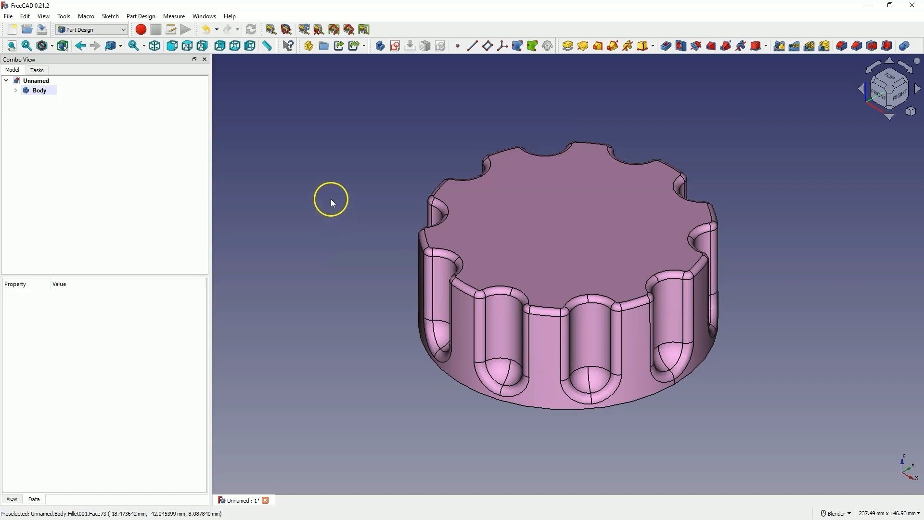
pyautogui.moveTo(220, 124)
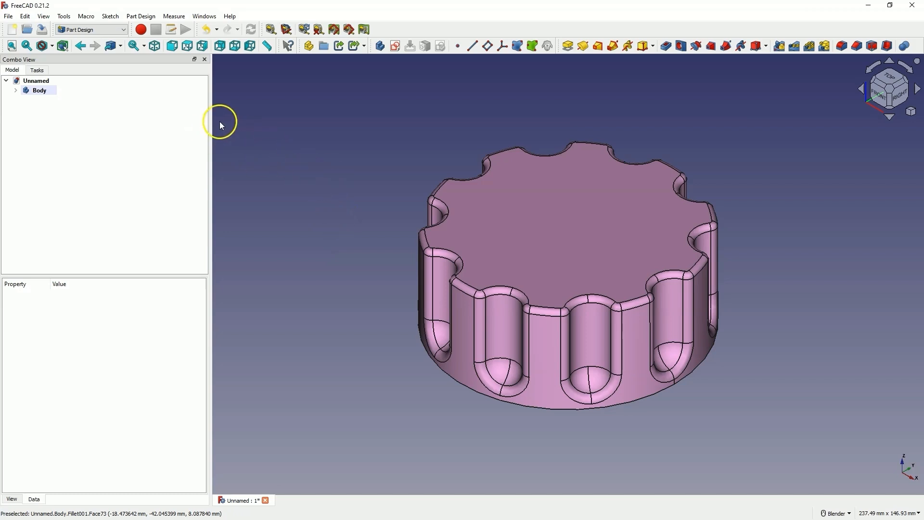
pyautogui.moveTo(11, 45)
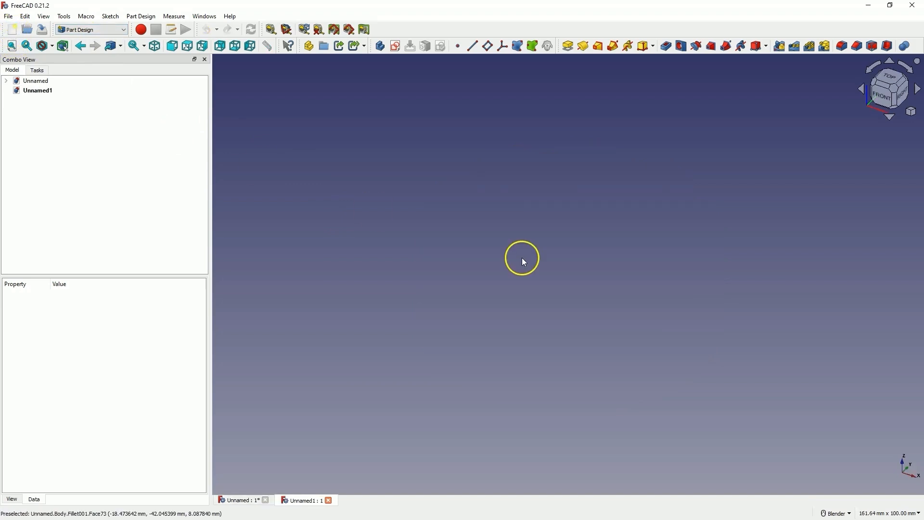
pyautogui.moveTo(387, 96)
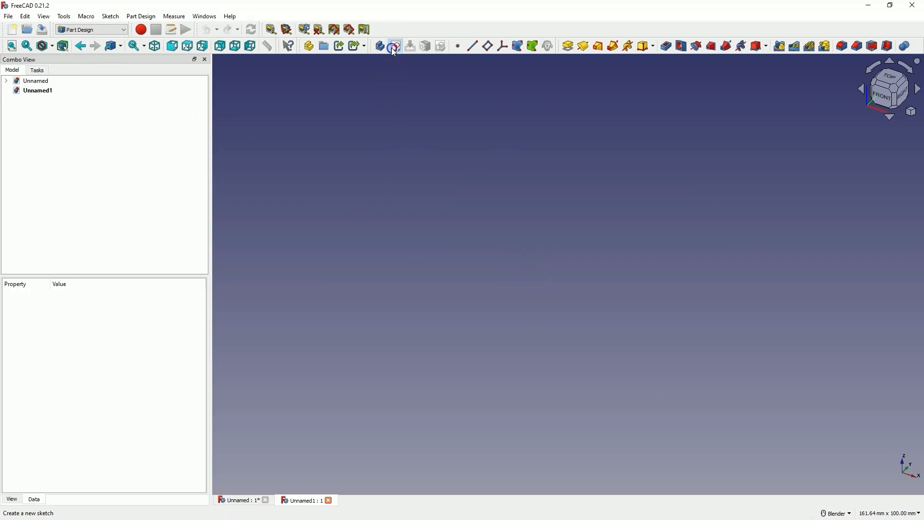
# Start a new sketch, bringing up the XY/XZ/YZ base-plane selection
pyautogui.click(394, 46)
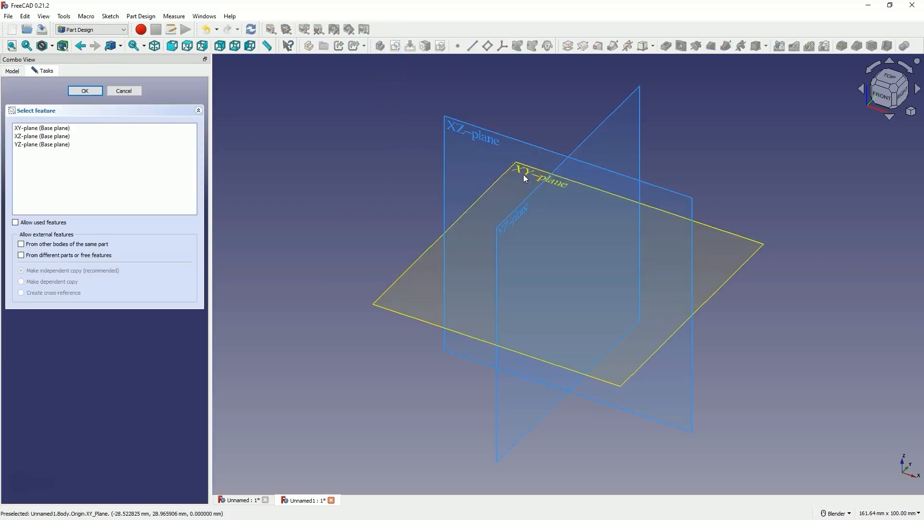
# On the XY plane, draw a circle at the origin and constrain its diameter to 80 mm
pyautogui.click(85, 91)
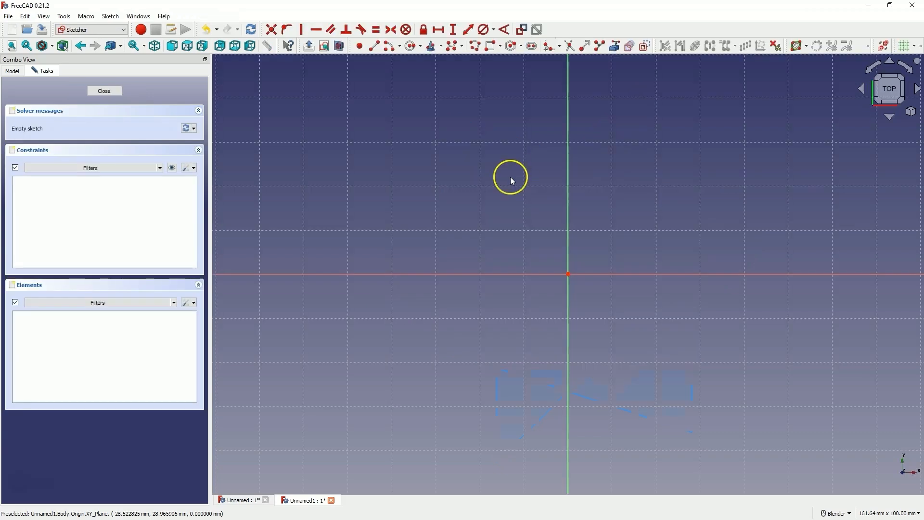
pyautogui.click(194, 167)
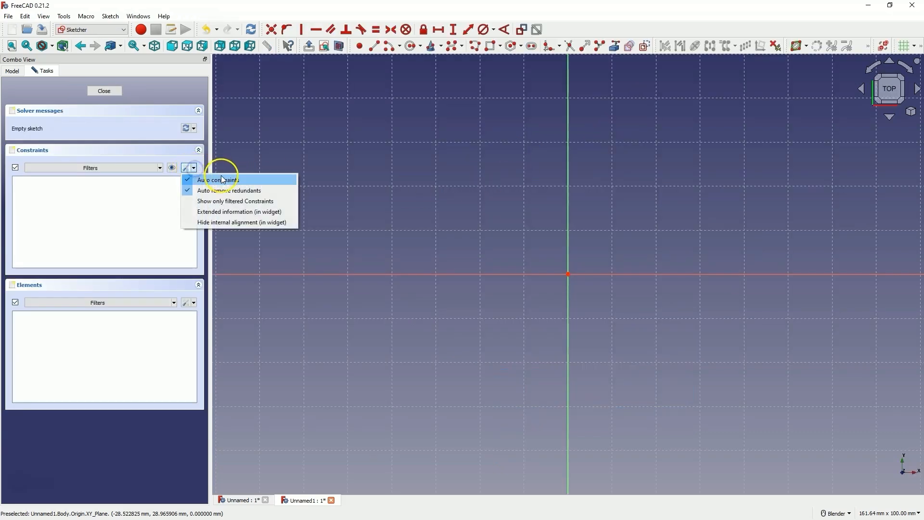
pyautogui.moveTo(241, 190)
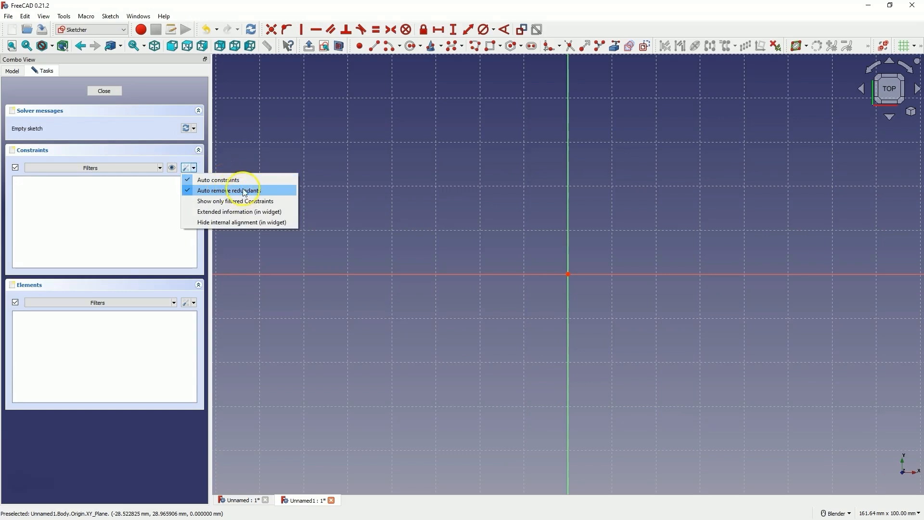
pyautogui.moveTo(264, 196)
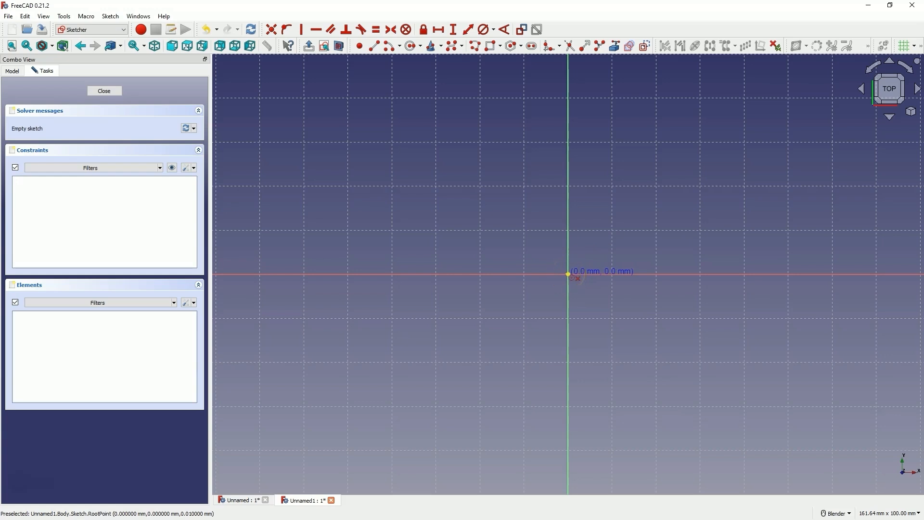
pyautogui.moveTo(568, 272)
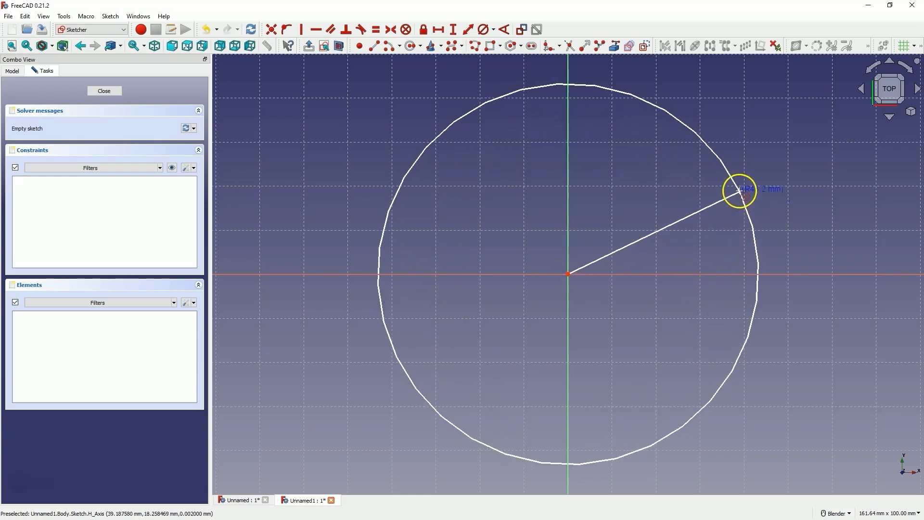
pyautogui.click(740, 190)
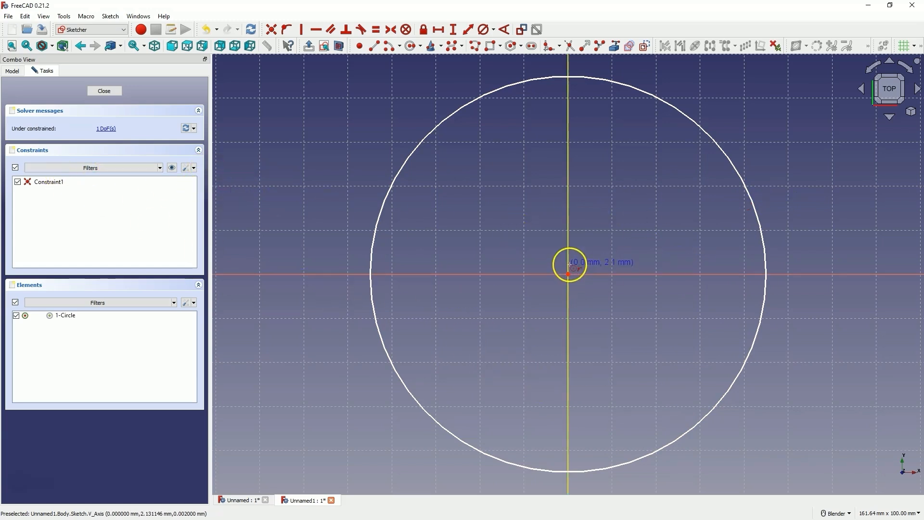
pyautogui.moveTo(565, 262)
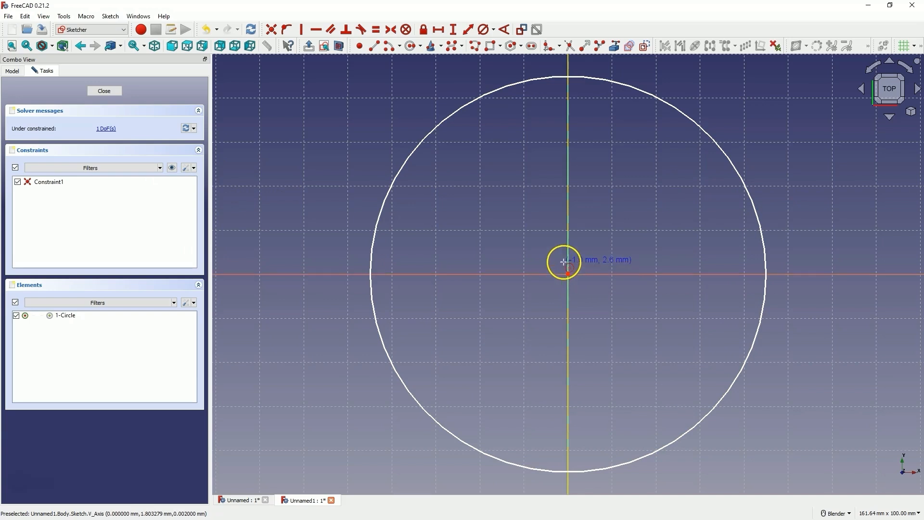
pyautogui.moveTo(561, 281)
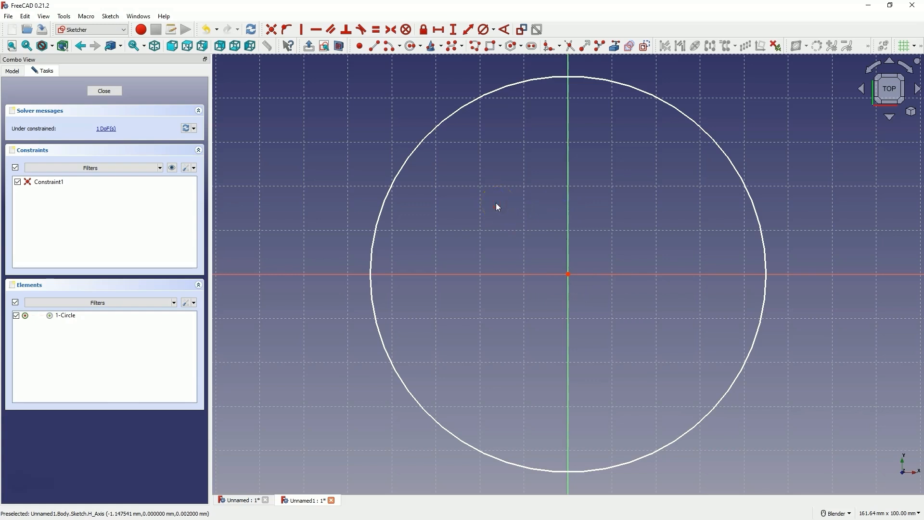
pyautogui.moveTo(483, 30)
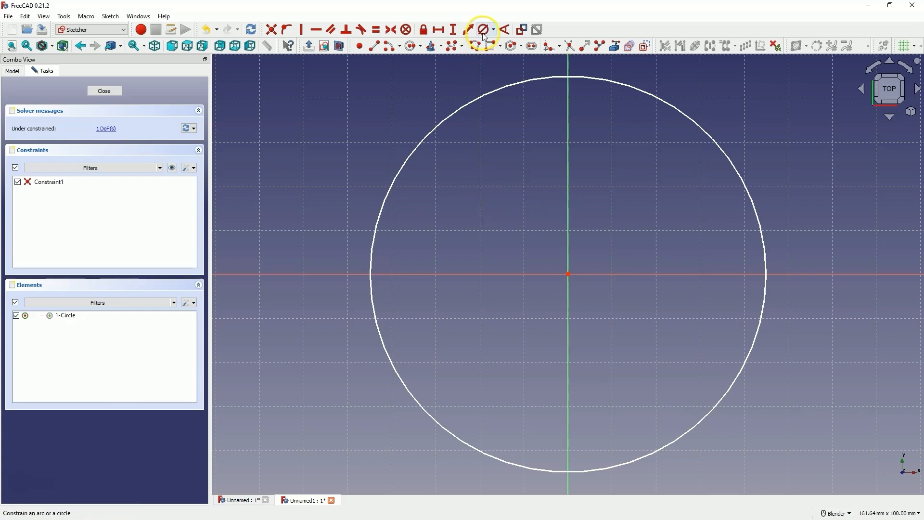
pyautogui.moveTo(483, 30)
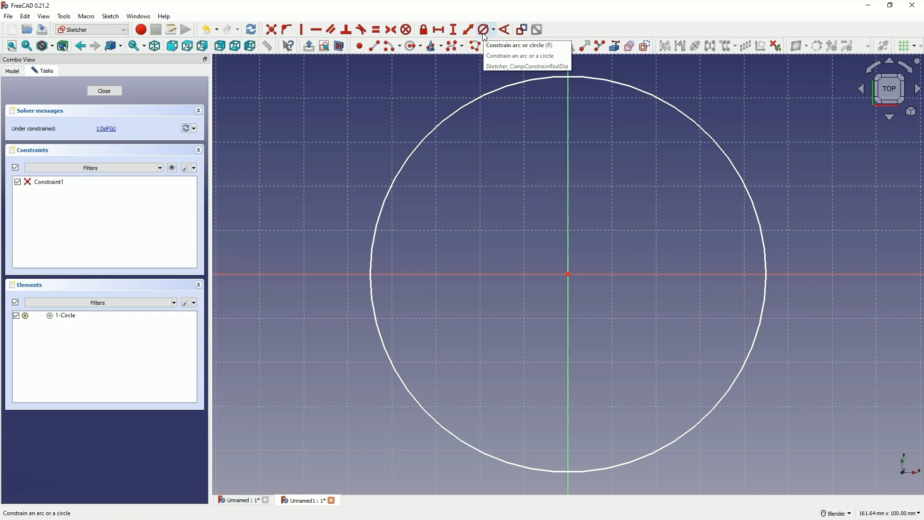
pyautogui.moveTo(461, 105)
pyautogui.write('8')
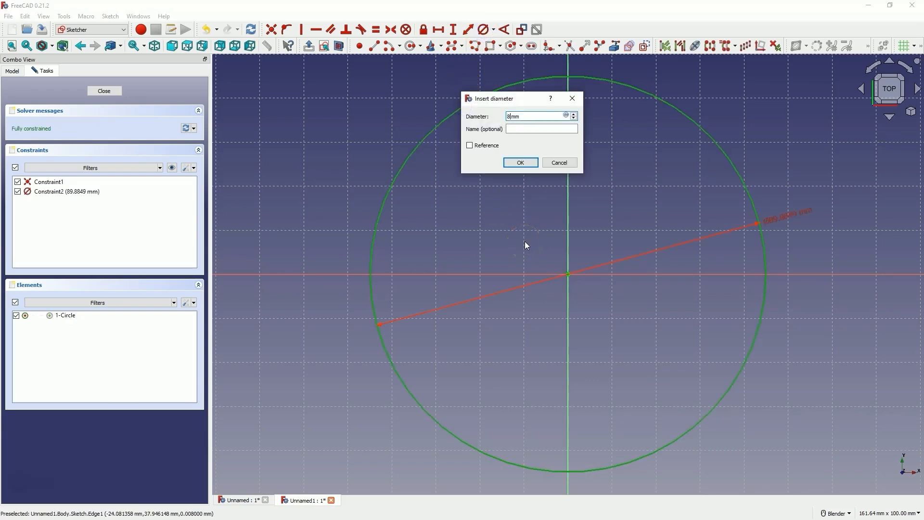
pyautogui.click(519, 162)
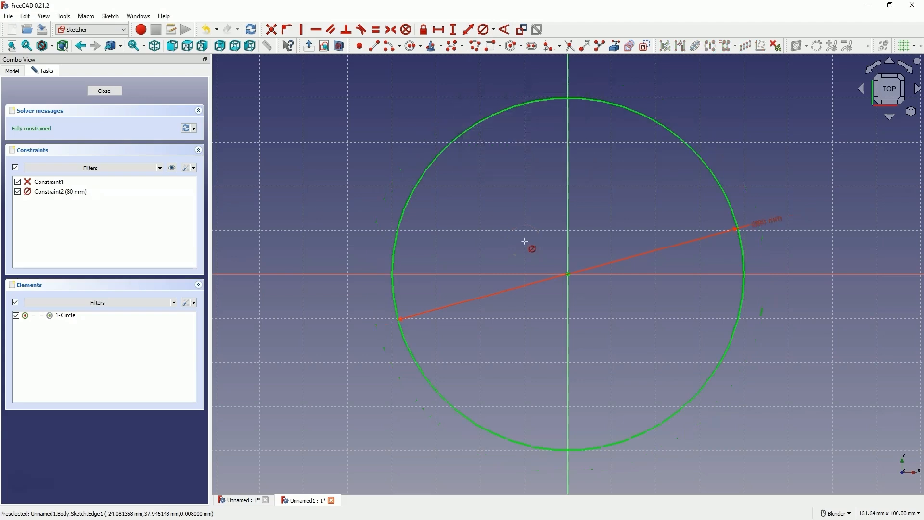
pyautogui.moveTo(104, 90)
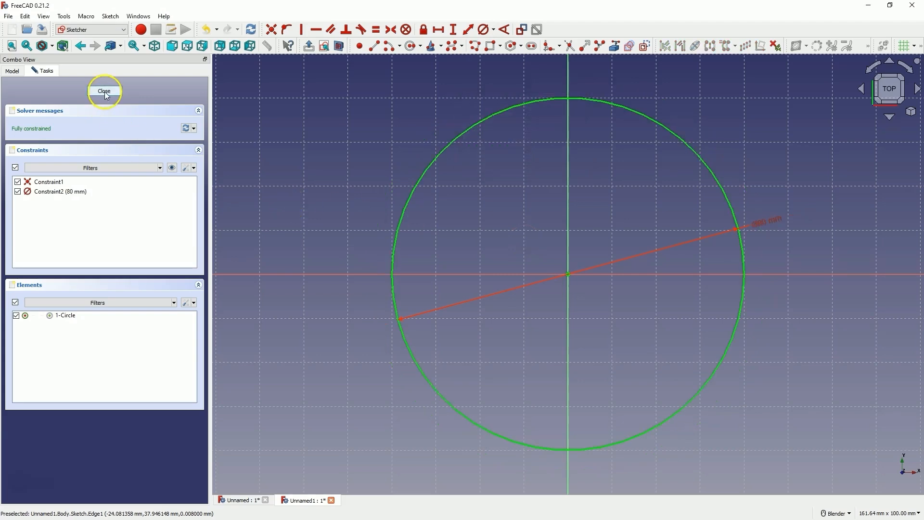
# Close the sketch and pad the 80 mm circle into a 40 mm tall cylinder
pyautogui.click(104, 90)
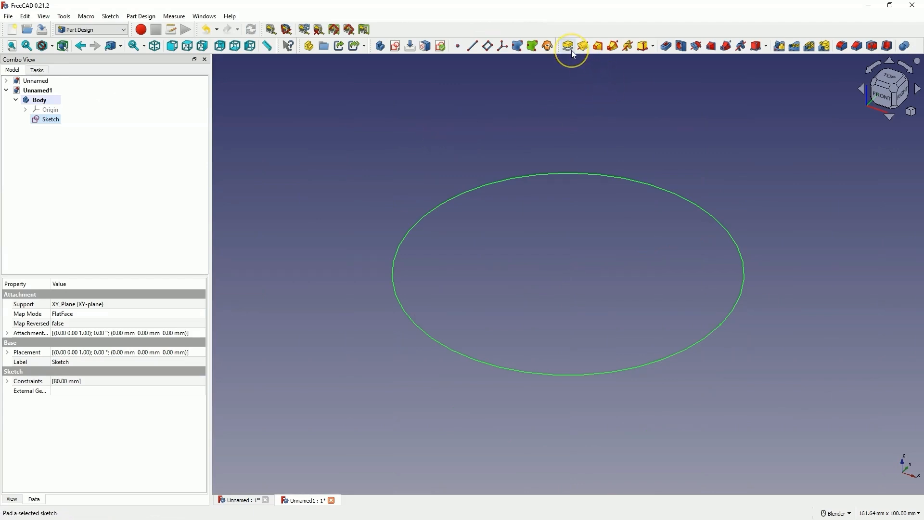
pyautogui.moveTo(568, 46)
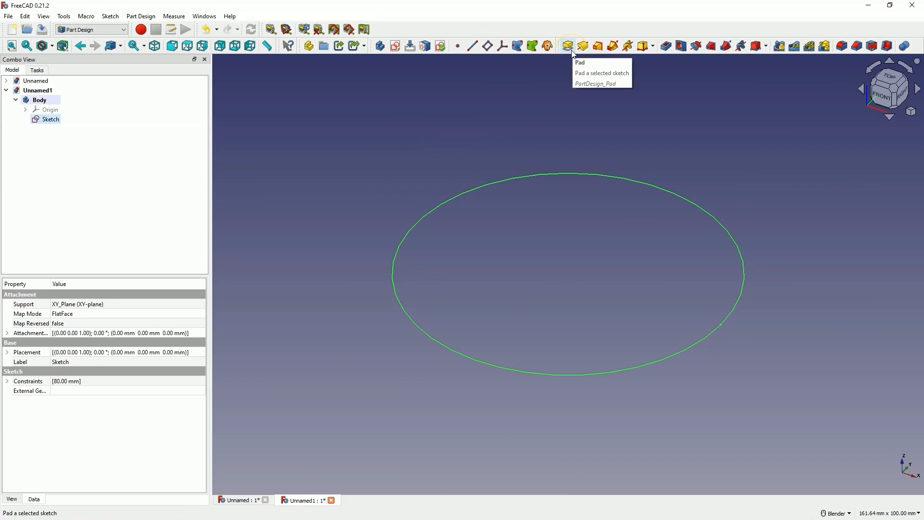
pyautogui.click(567, 45)
pyautogui.write('40')
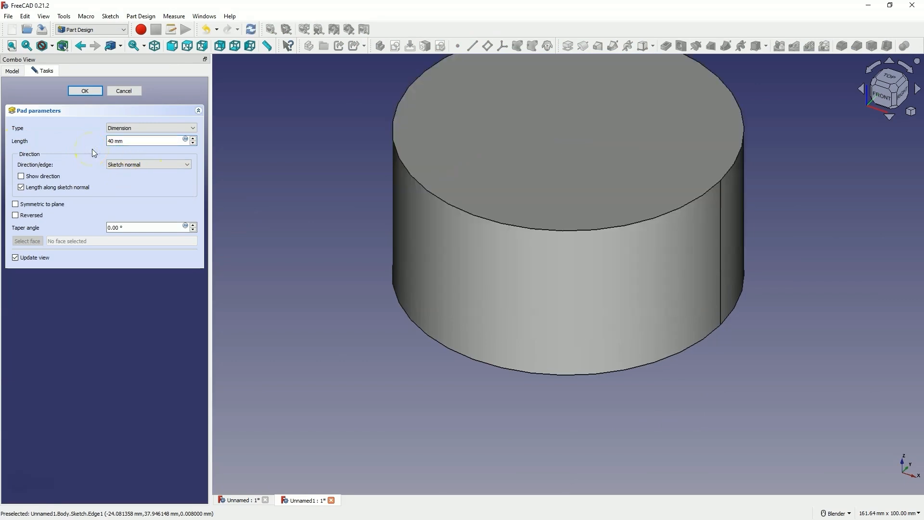
pyautogui.click(85, 90)
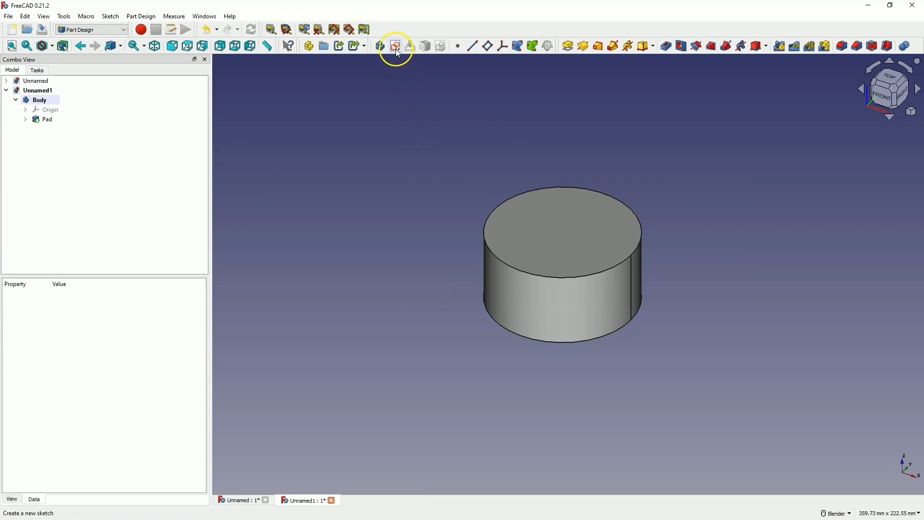
# Create a second sketch attached to the XZ plane through the cylinder's side
pyautogui.click(395, 47)
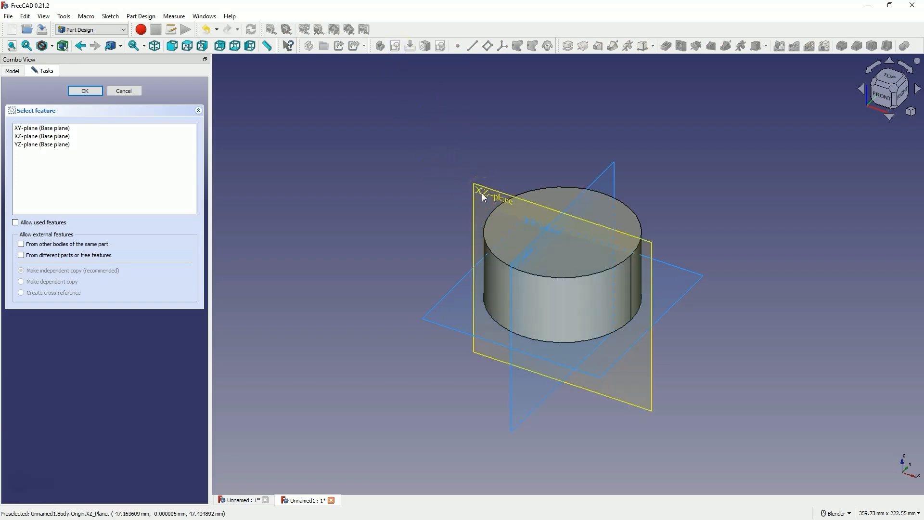
pyautogui.click(84, 90)
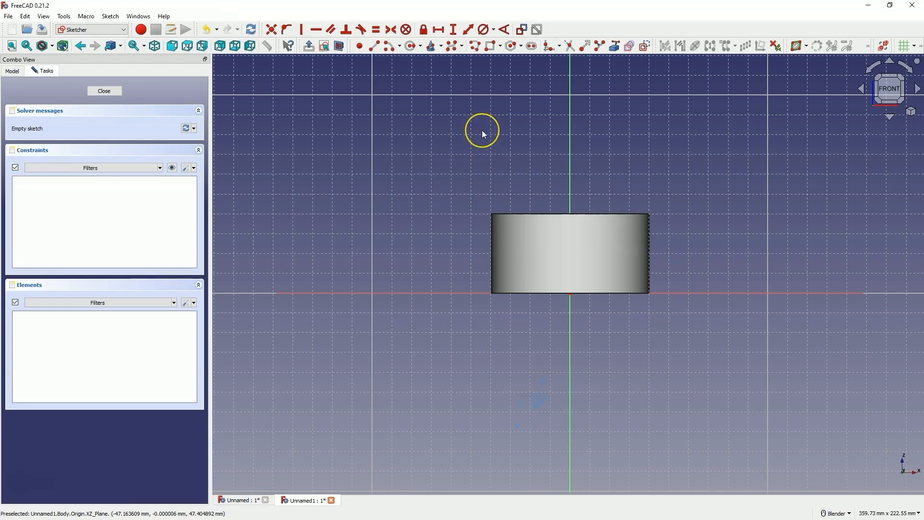
pyautogui.moveTo(650, 211)
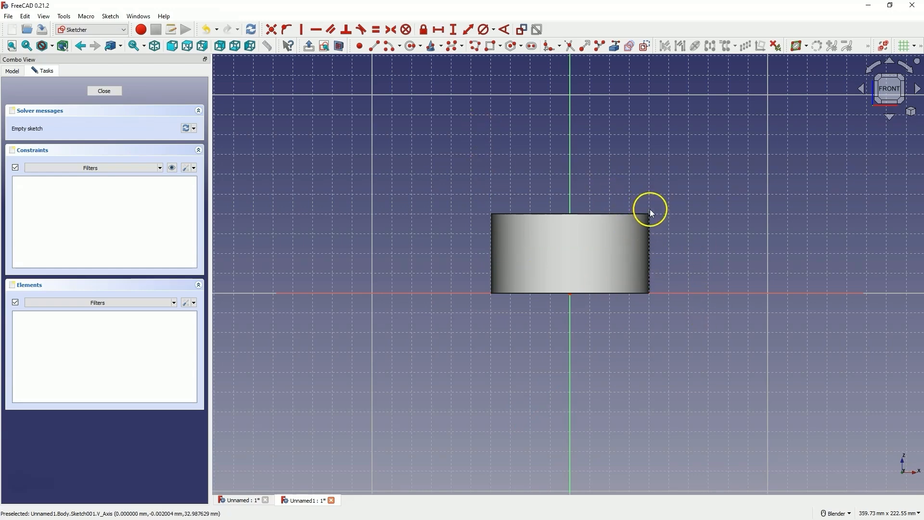
pyautogui.moveTo(415, 58)
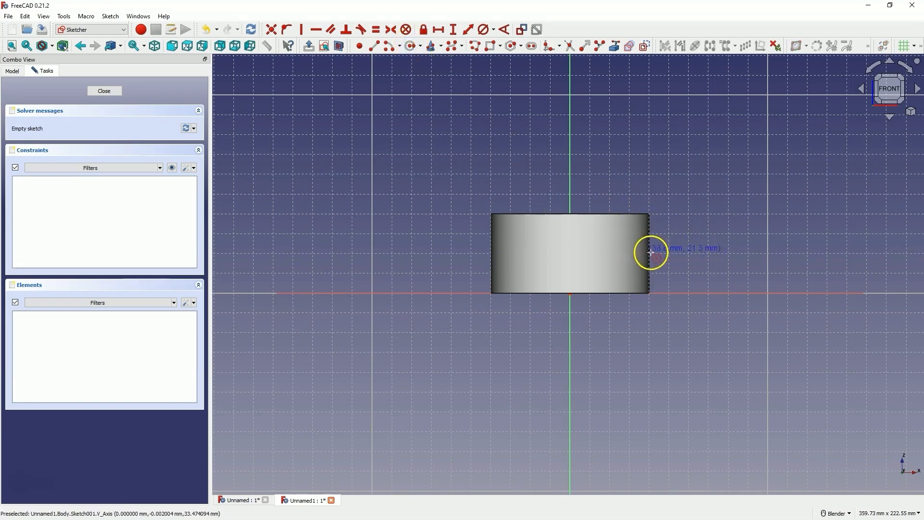
pyautogui.moveTo(405, 45)
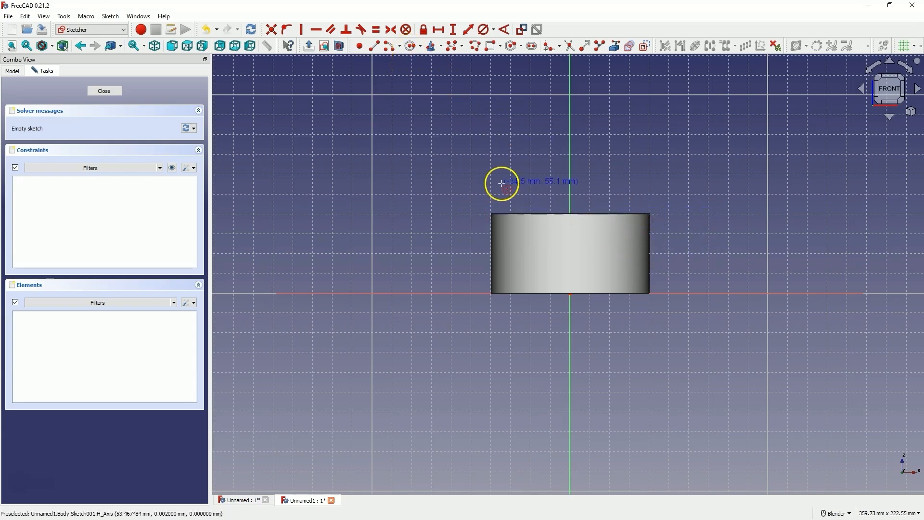
pyautogui.moveTo(583, 212)
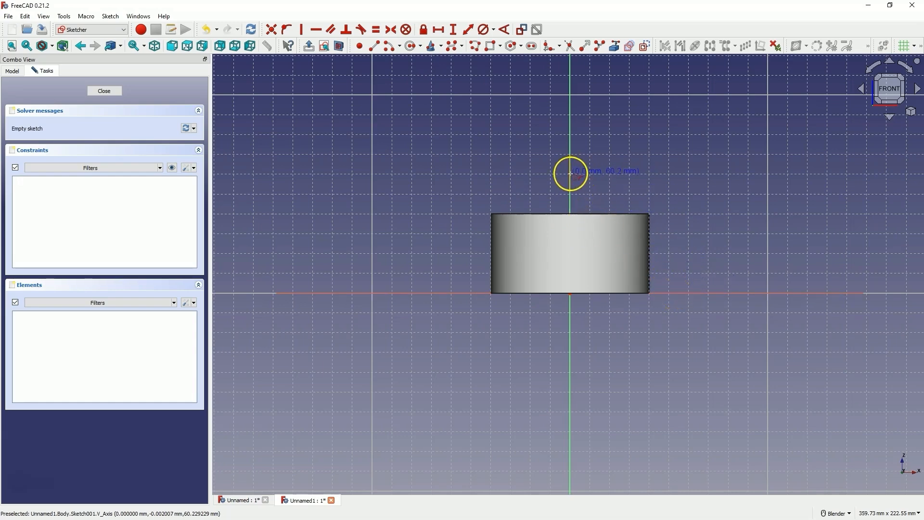
pyautogui.moveTo(637, 217)
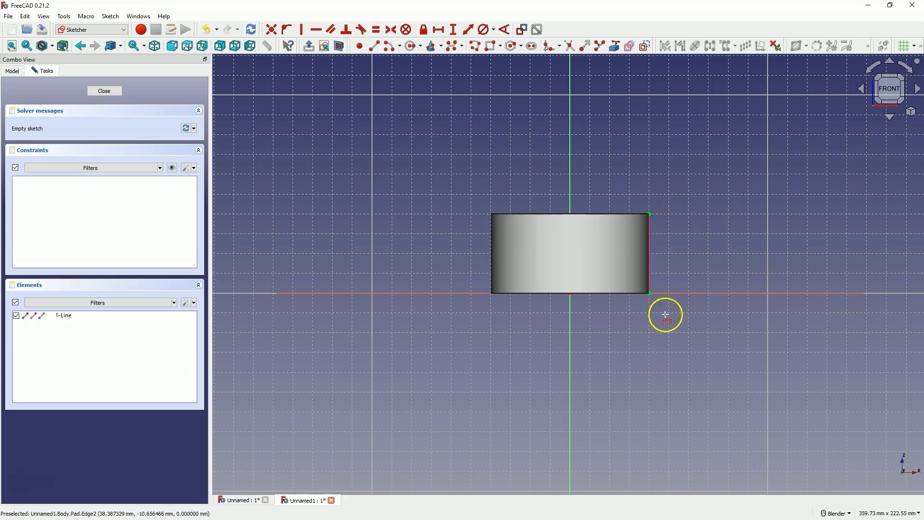
pyautogui.moveTo(648, 180)
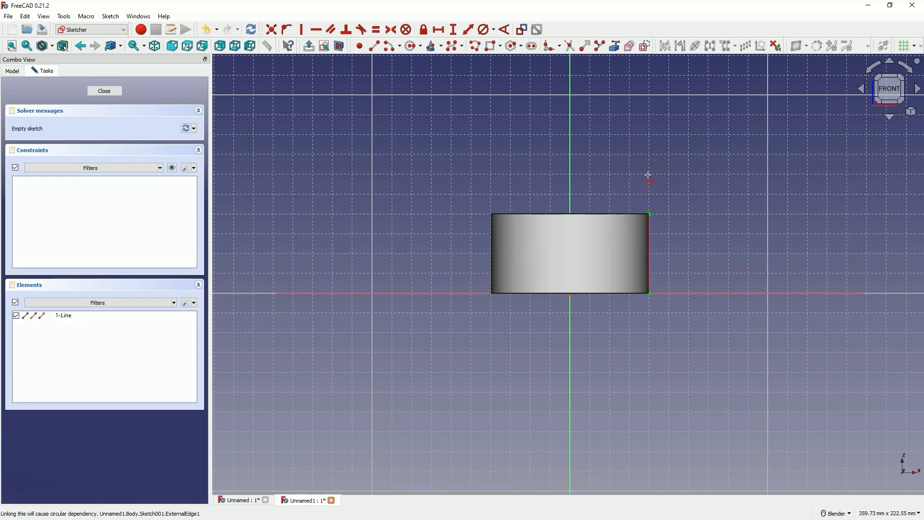
pyautogui.moveTo(666, 246)
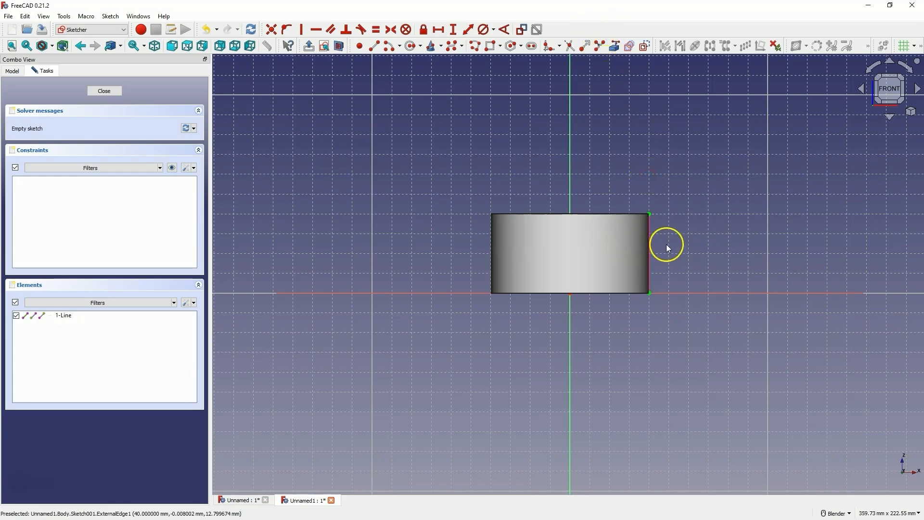
pyautogui.moveTo(654, 221)
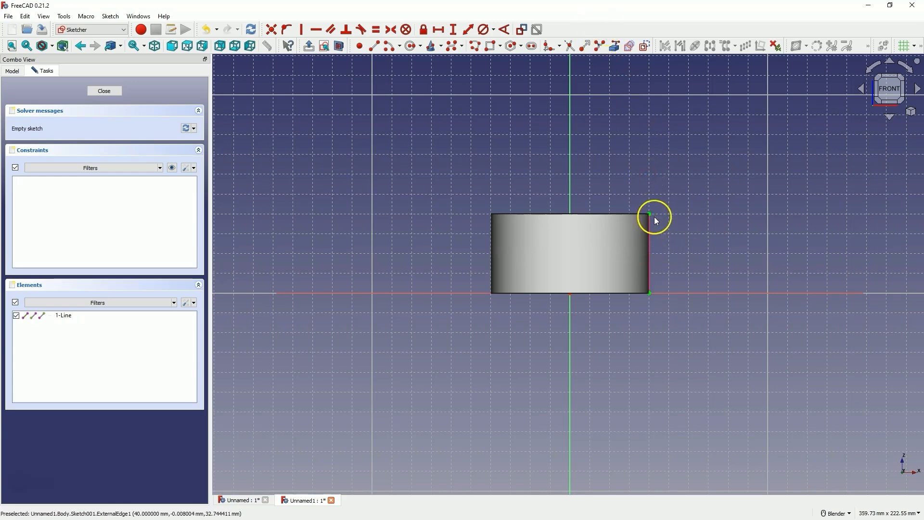
pyautogui.moveTo(631, 255)
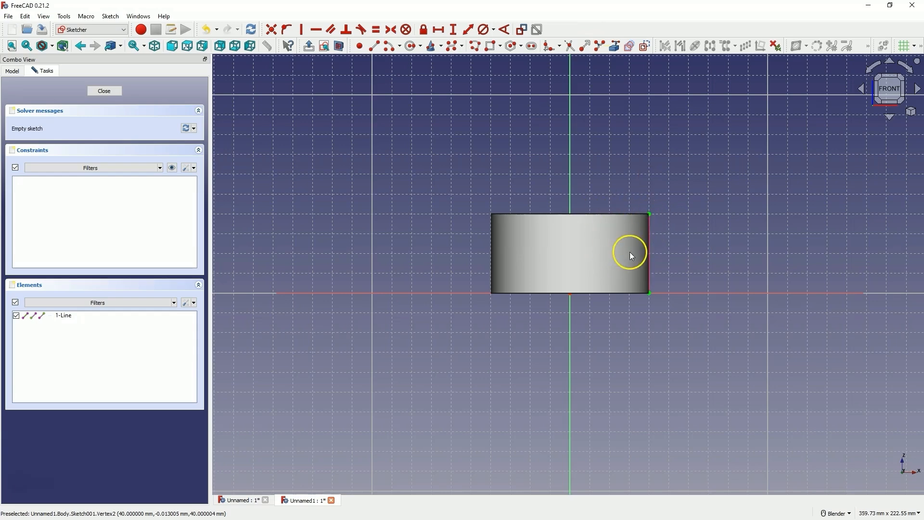
pyautogui.moveTo(654, 282)
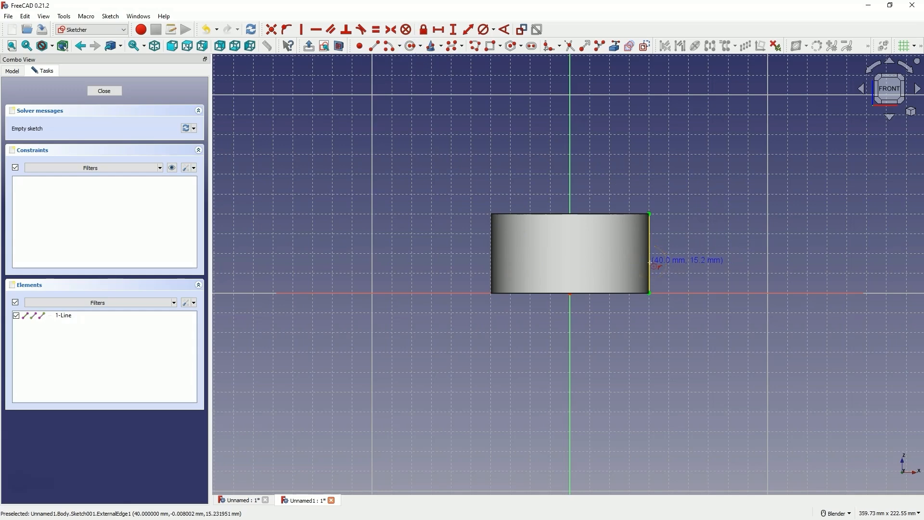
pyautogui.moveTo(651, 266)
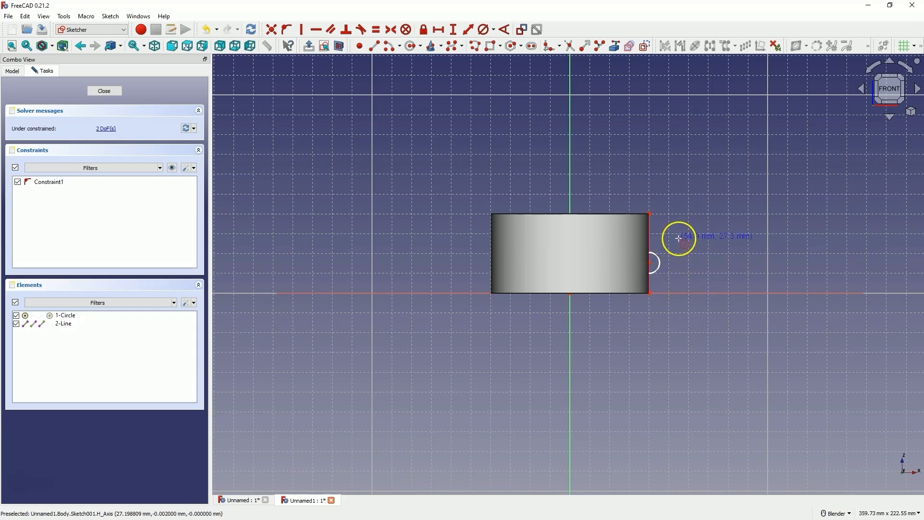
pyautogui.moveTo(484, 29)
pyautogui.write('1')
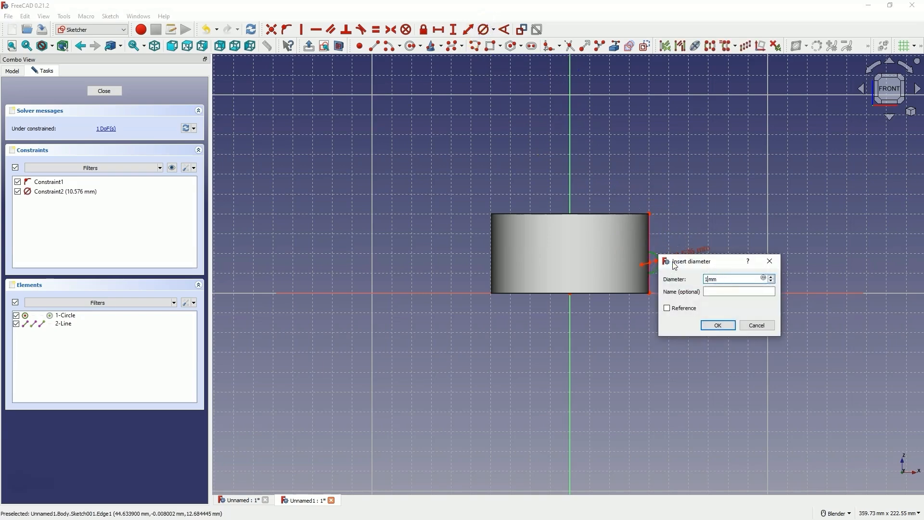
# Constrain the side-edge circle to a 15 mm diameter
pyautogui.click(717, 324)
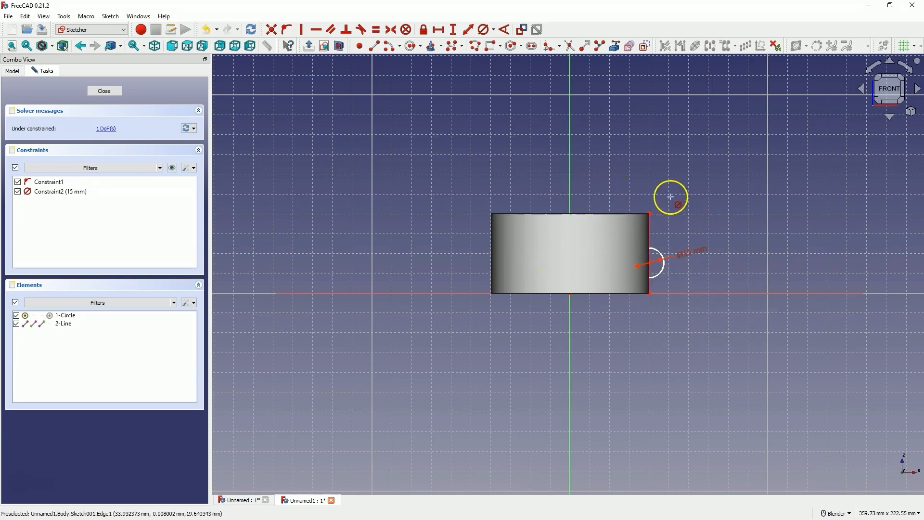
pyautogui.moveTo(464, 85)
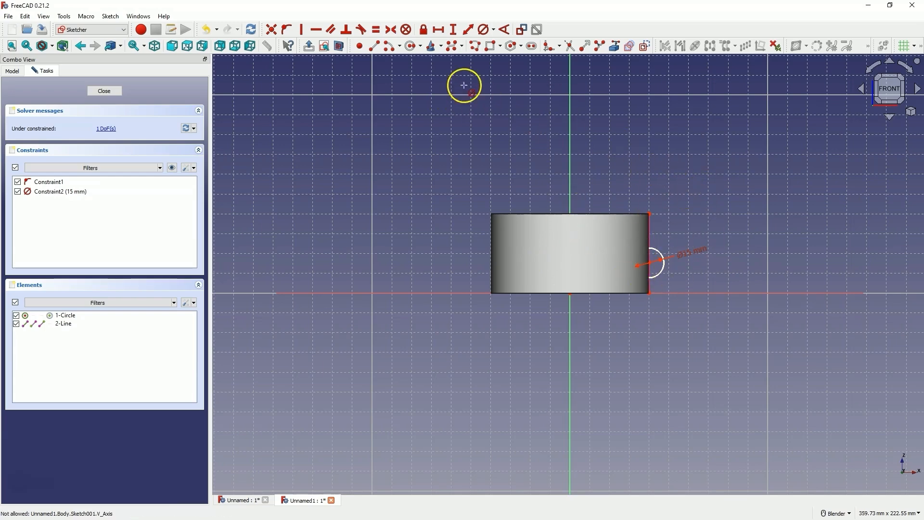
pyautogui.moveTo(550, 144)
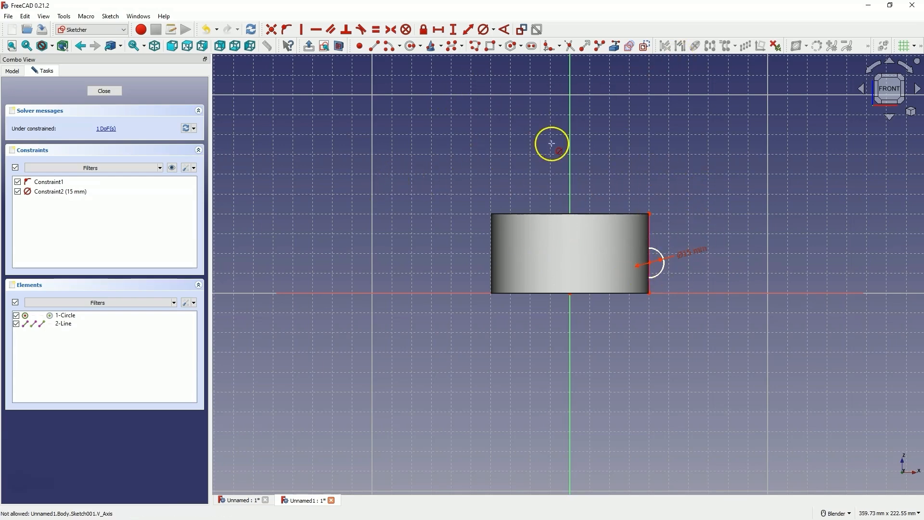
pyautogui.moveTo(363, 130)
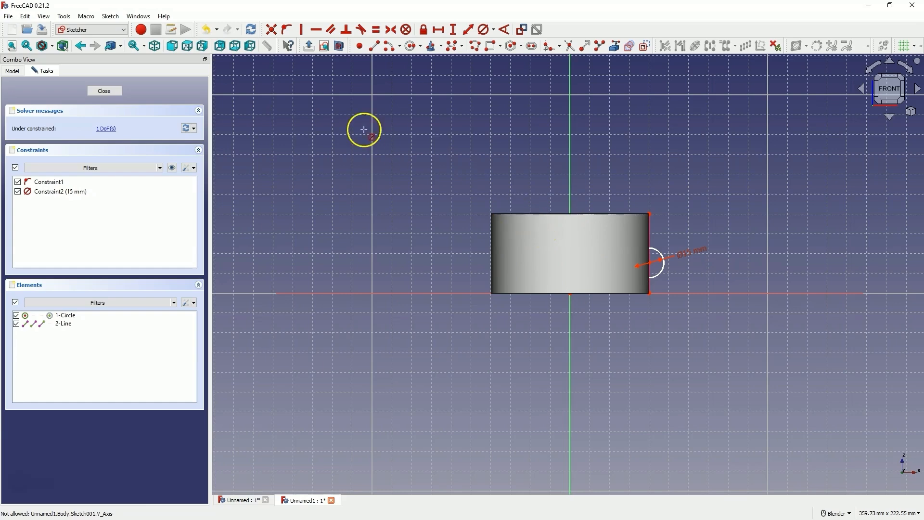
pyautogui.moveTo(110, 16)
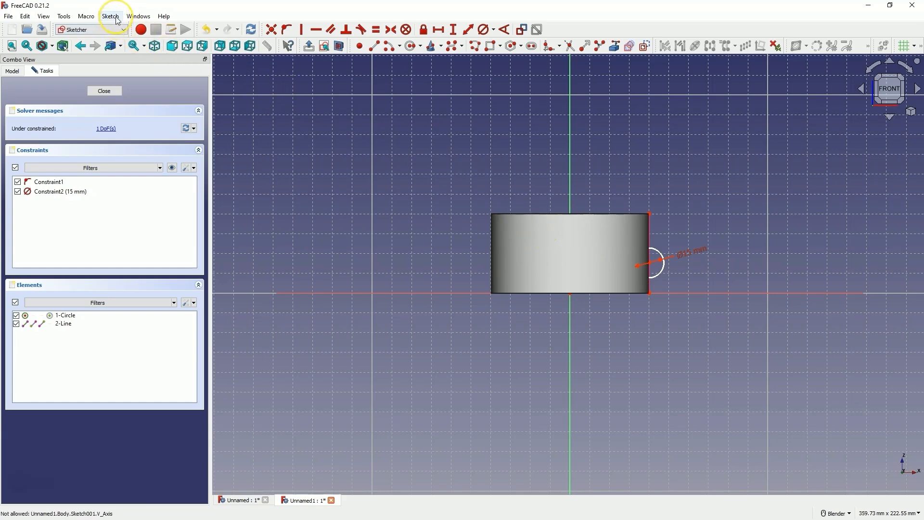
# Switch to section view and fix the circle centre 12 mm above the base
pyautogui.click(110, 17)
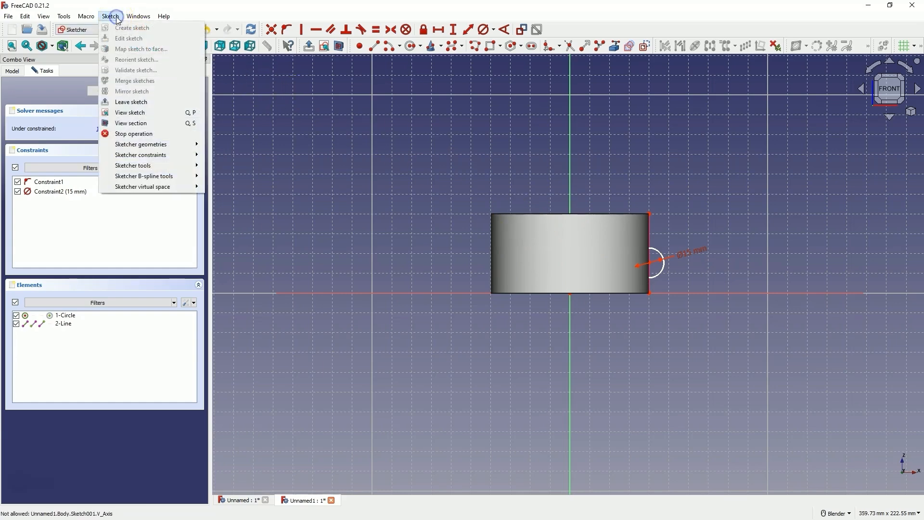
pyautogui.moveTo(131, 122)
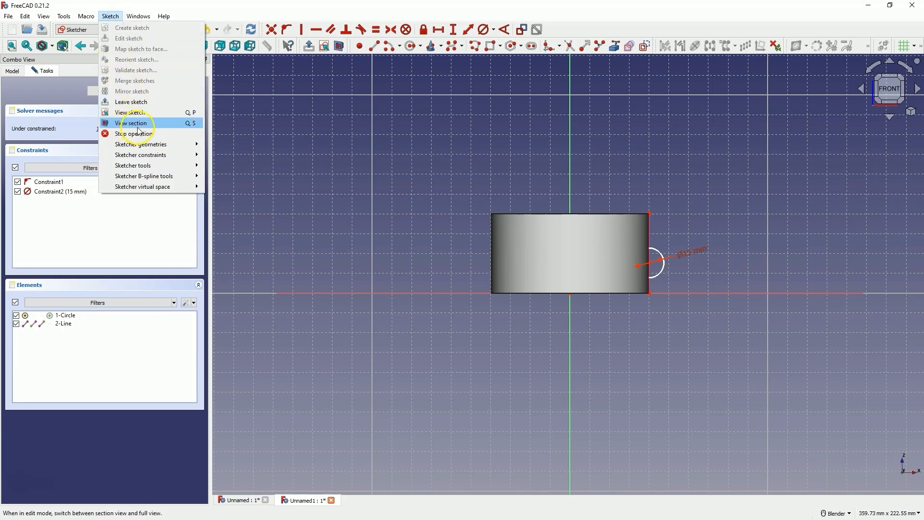
pyautogui.click(132, 122)
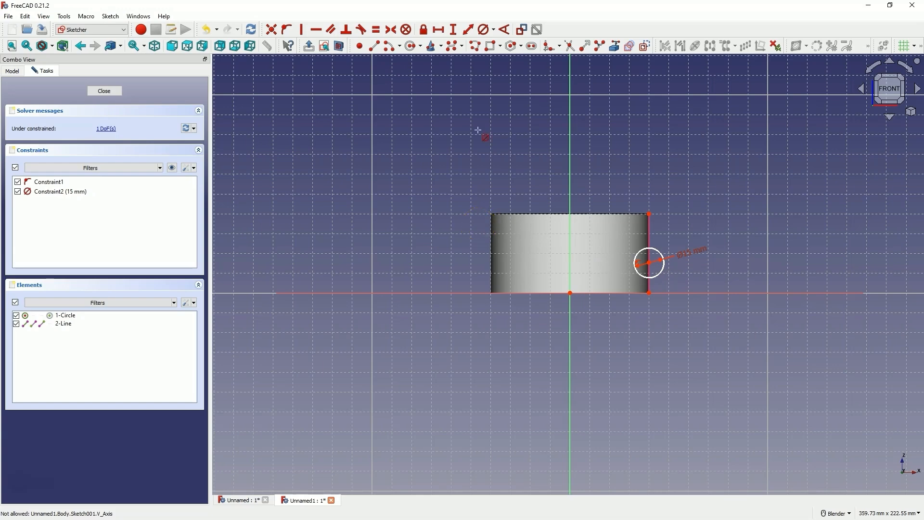
pyautogui.moveTo(454, 30)
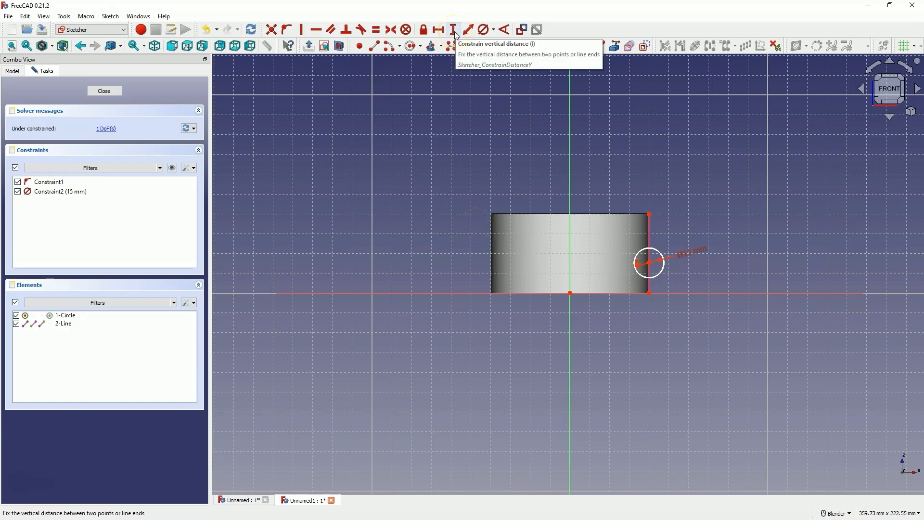
pyautogui.click(453, 30)
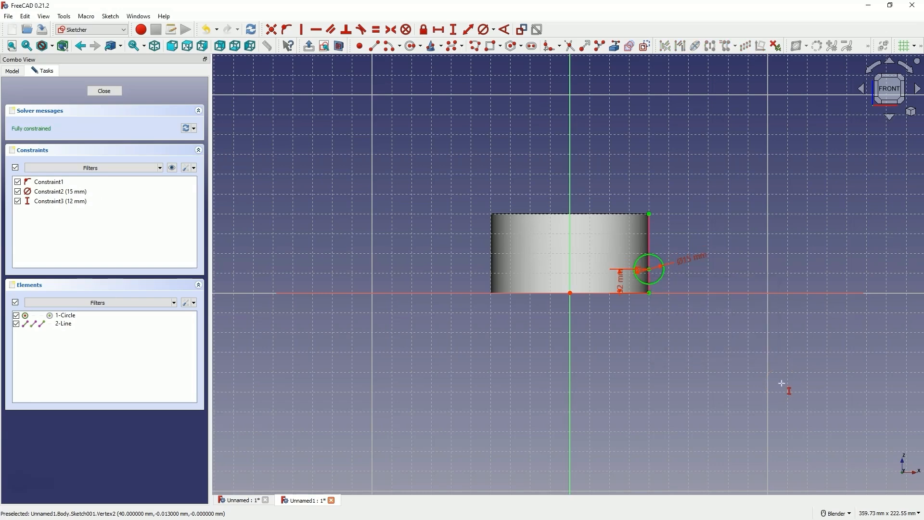
pyautogui.moveTo(780, 218)
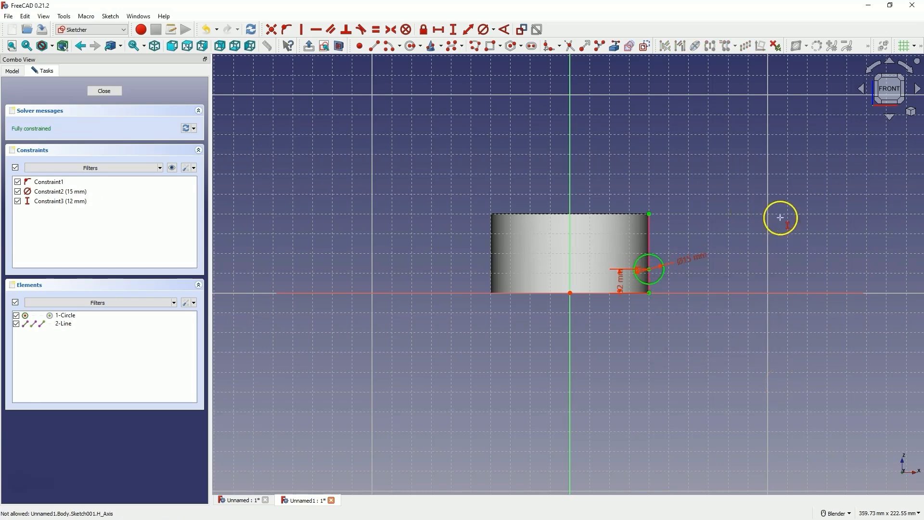
pyautogui.moveTo(474, 46)
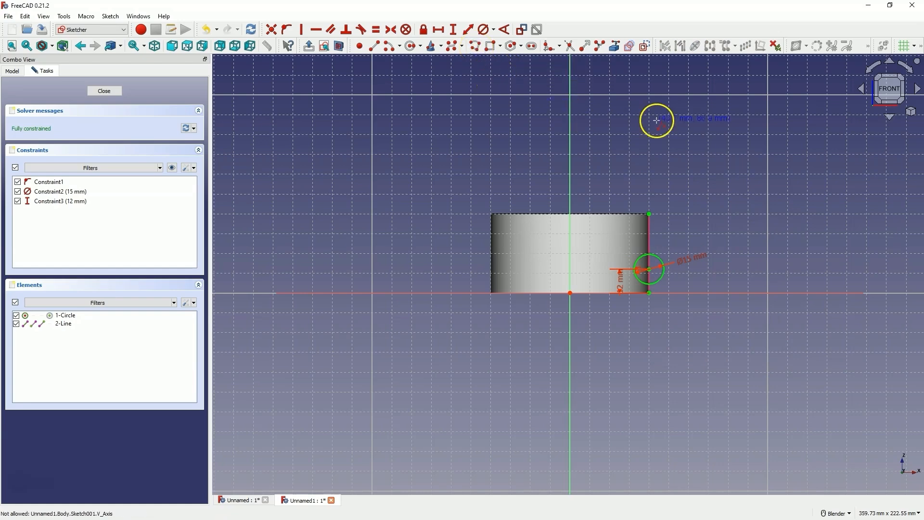
pyautogui.moveTo(647, 266)
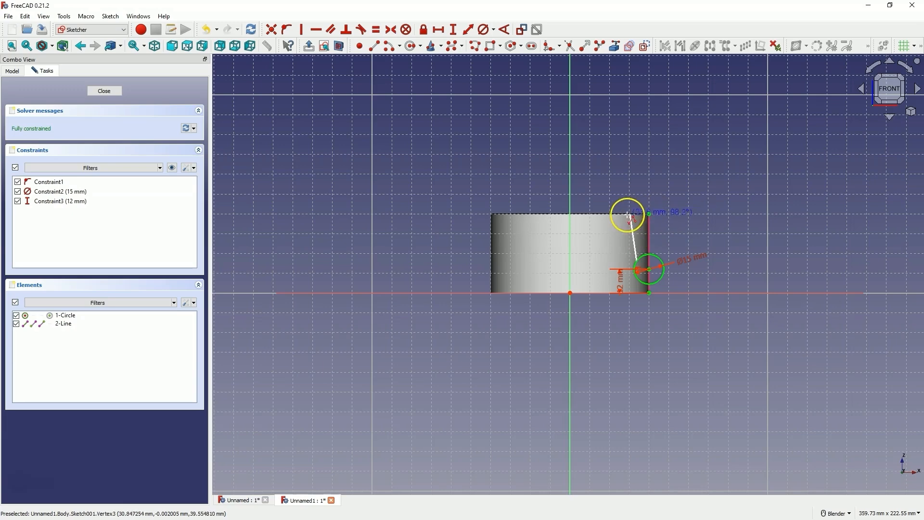
# Sketch a line from the circle ending on the cylinder's top edge
pyautogui.moveTo(627, 209); pyautogui.dragTo(637, 211)
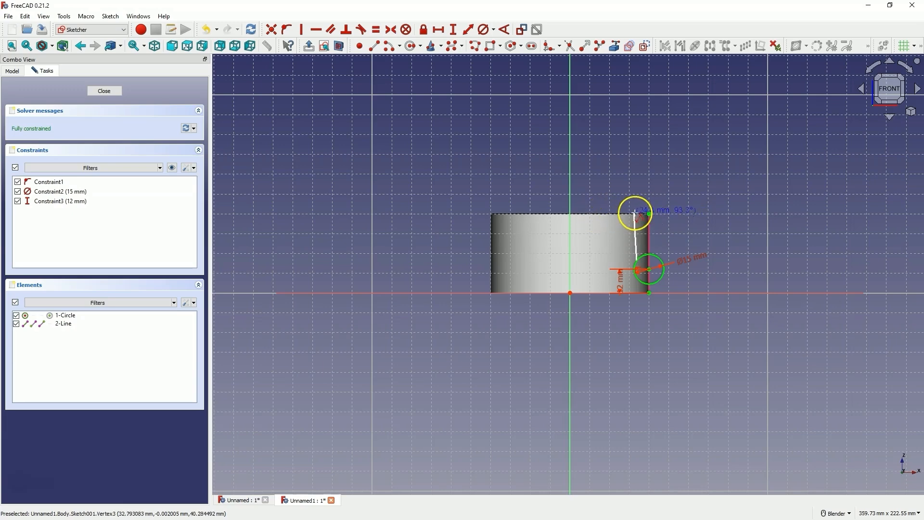
pyautogui.moveTo(633, 212); pyautogui.dragTo(639, 212)
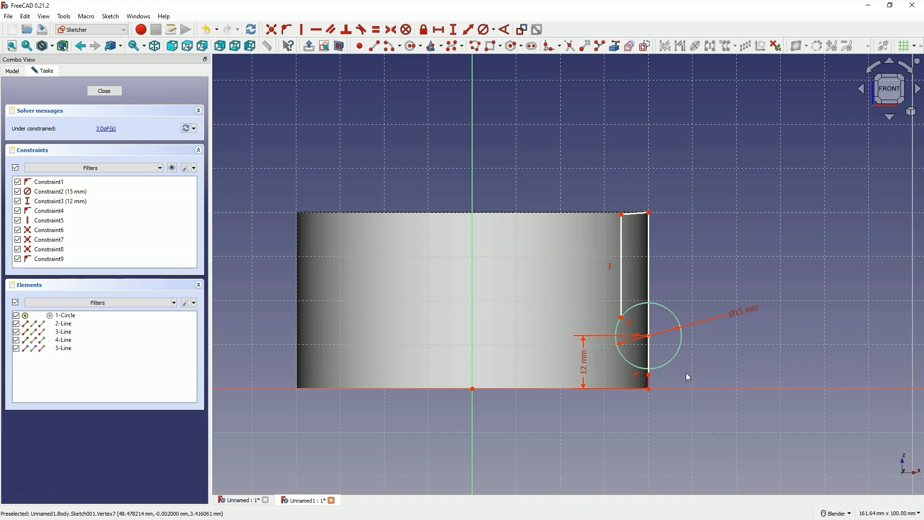
pyautogui.moveTo(626, 302)
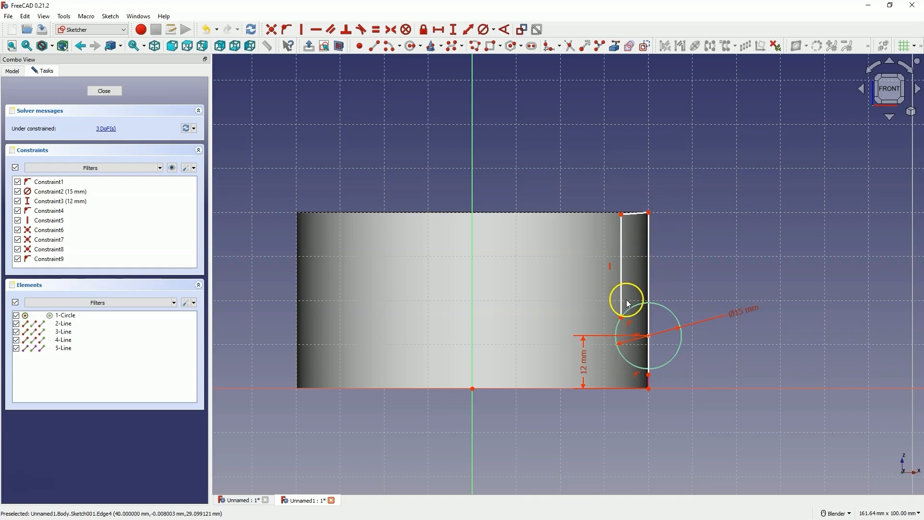
pyautogui.moveTo(621, 320)
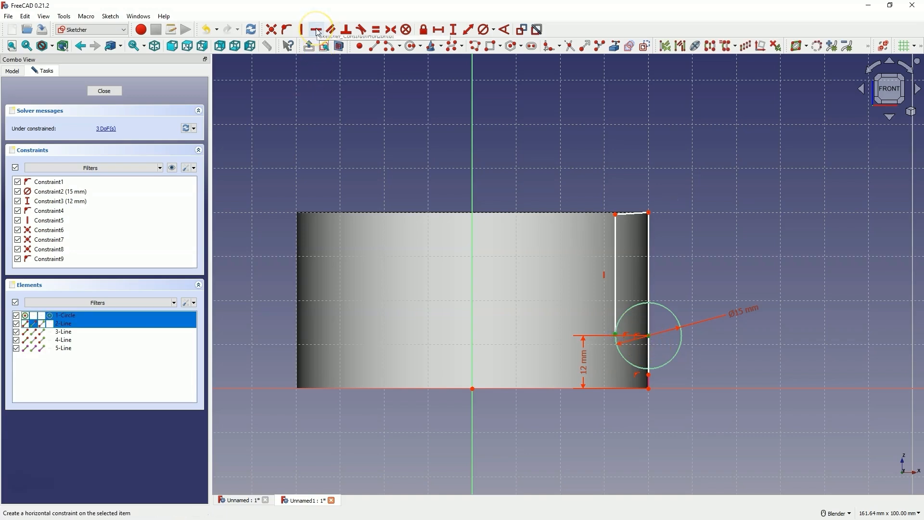
# Apply two horizontal constraints and a point-on-object constraint tying the top line to the circle
pyautogui.click(317, 30)
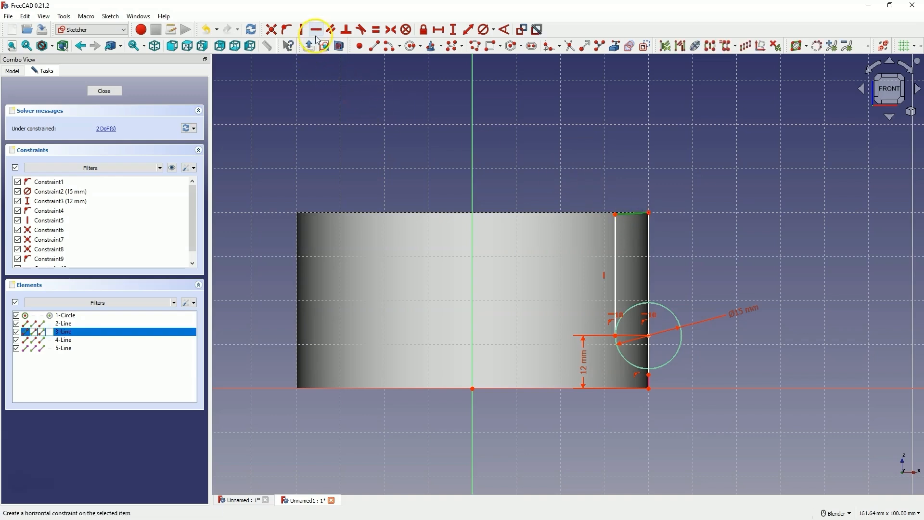
pyautogui.click(315, 30)
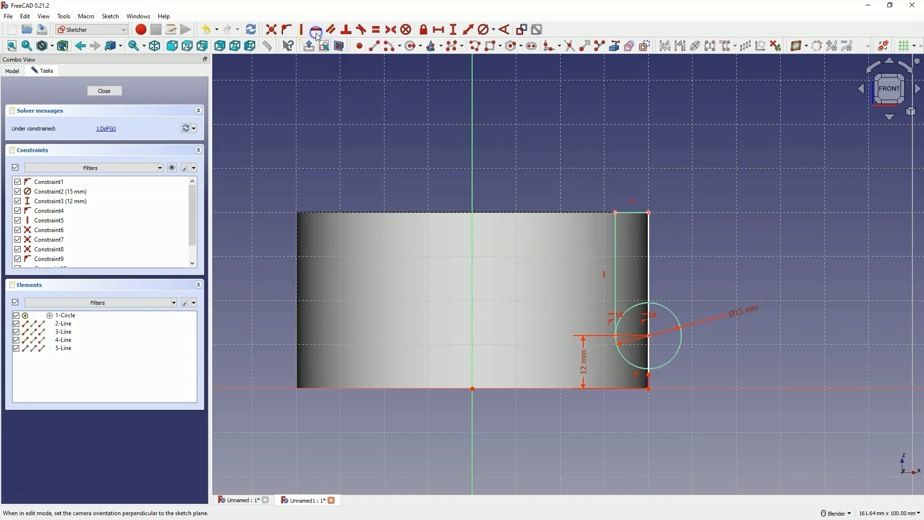
pyautogui.moveTo(710, 212)
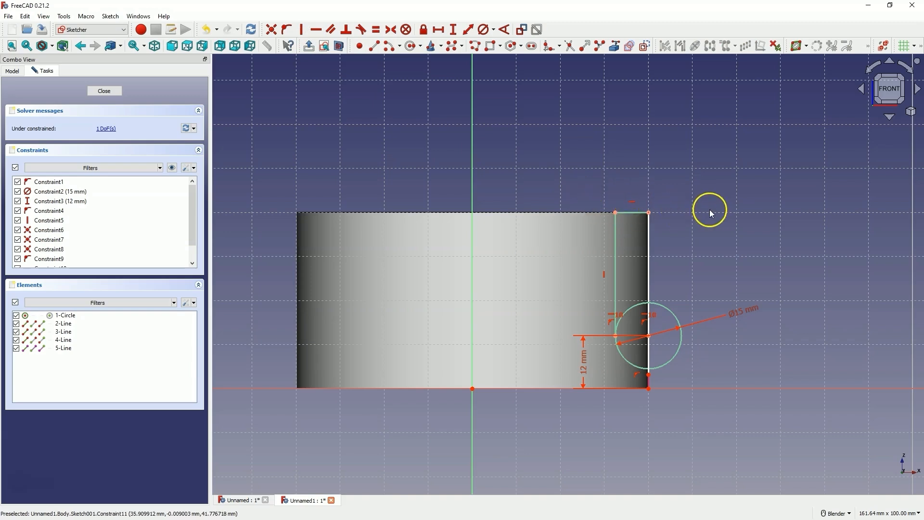
pyautogui.moveTo(662, 404)
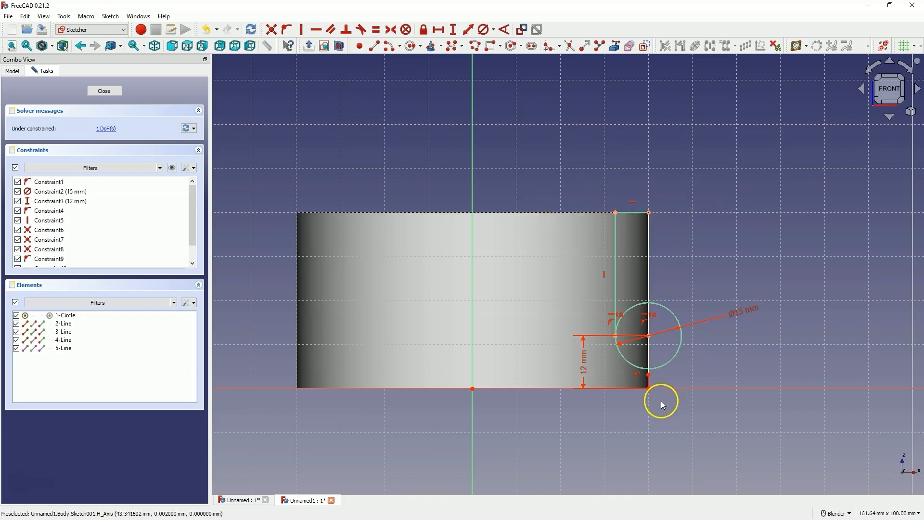
pyautogui.click(648, 374)
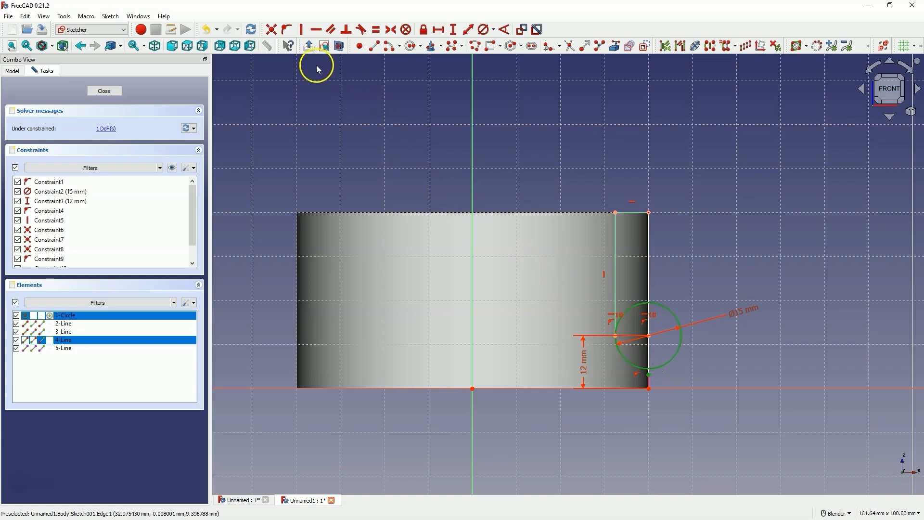
pyautogui.moveTo(288, 30)
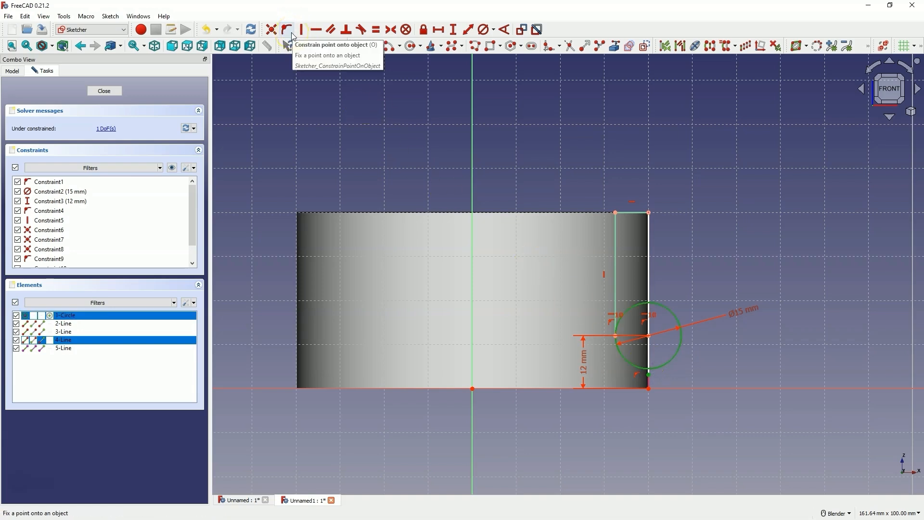
pyautogui.click(288, 30)
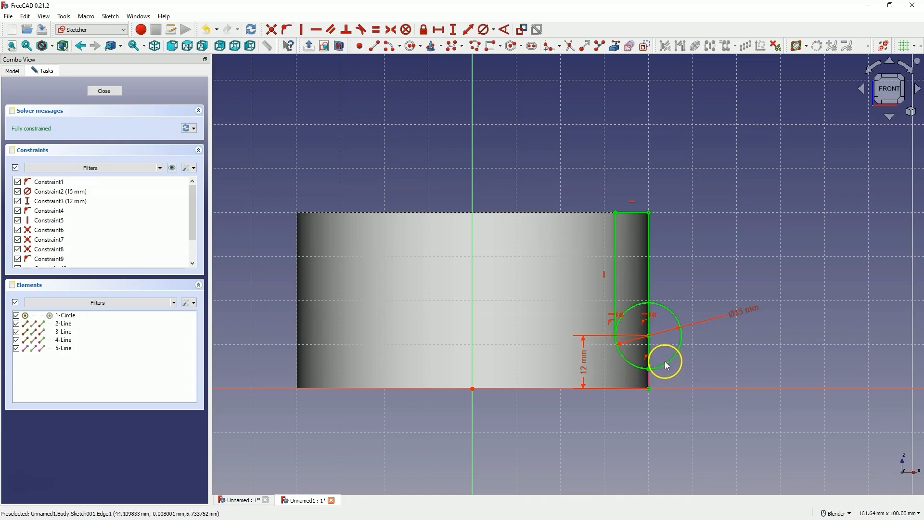
pyautogui.moveTo(575, 61)
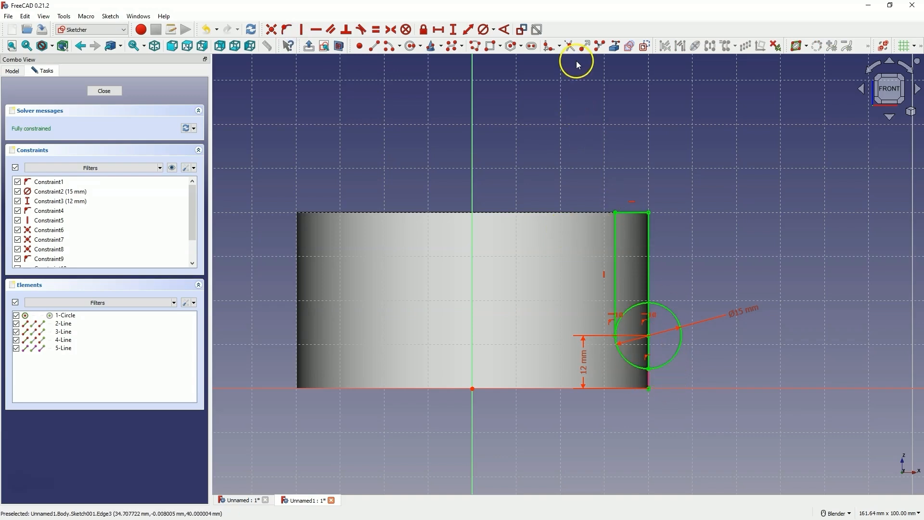
pyautogui.moveTo(675, 305)
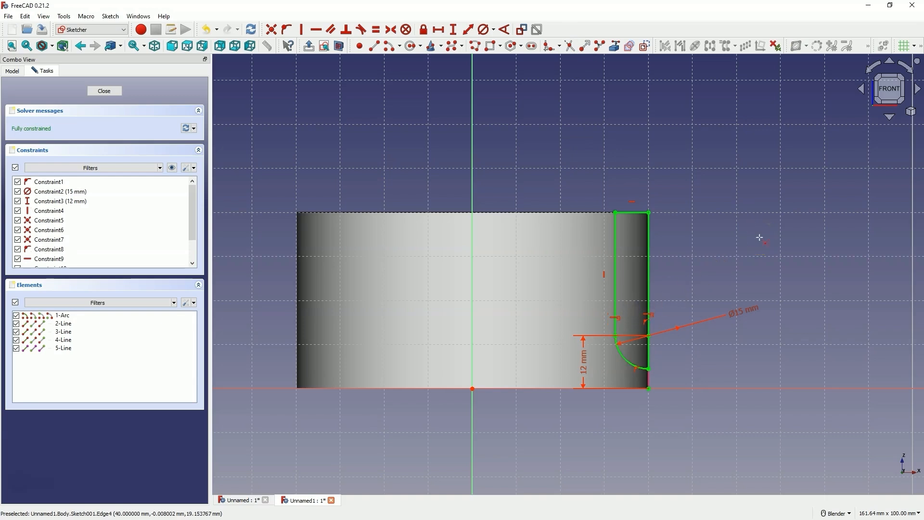
pyautogui.moveTo(711, 210)
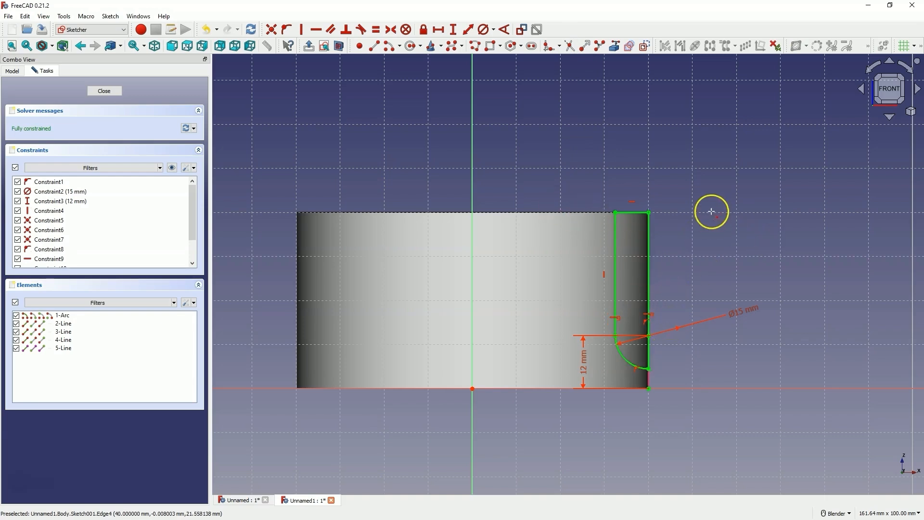
pyautogui.moveTo(652, 223)
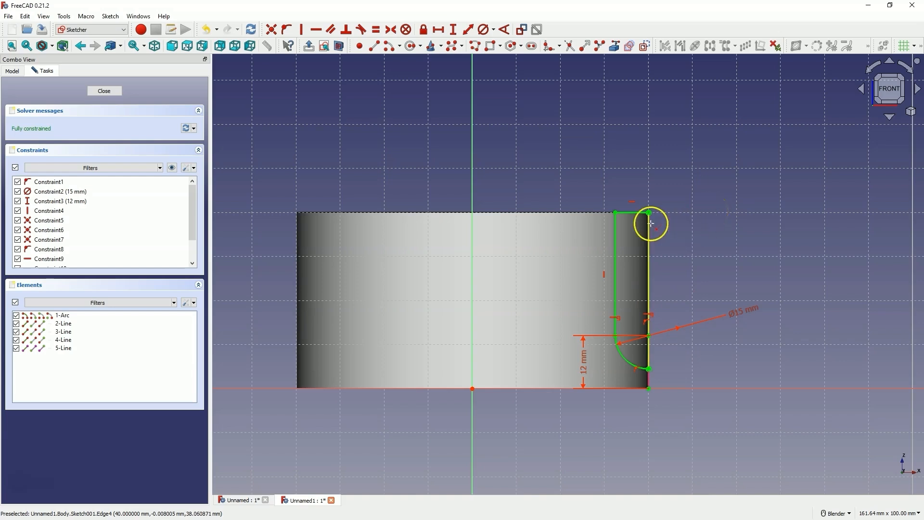
pyautogui.moveTo(322, 203)
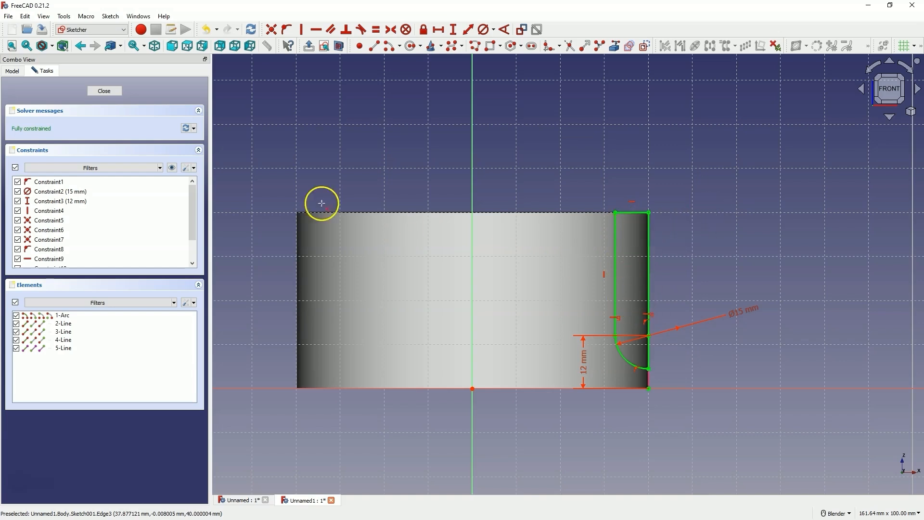
# Close the sketch and Groove it around its vertical edge, cutting one flute into the cylinder
pyautogui.click(104, 91)
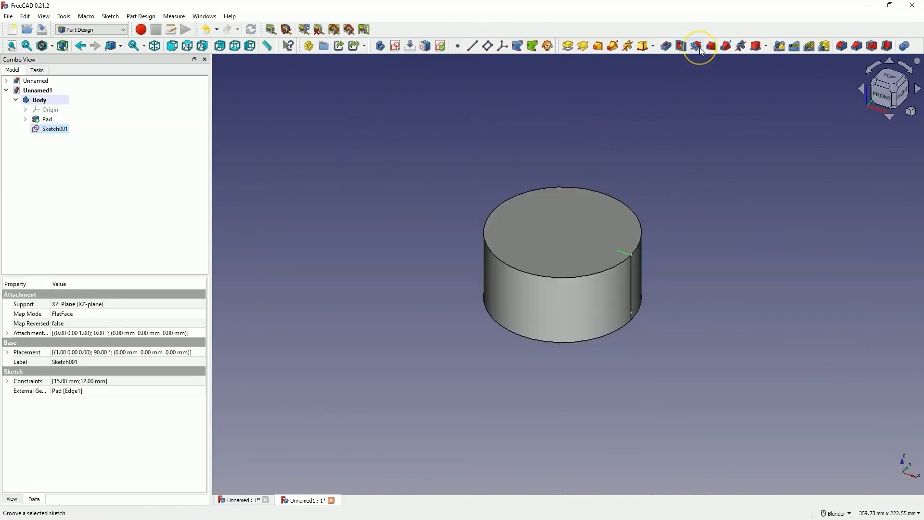
pyautogui.click(700, 46)
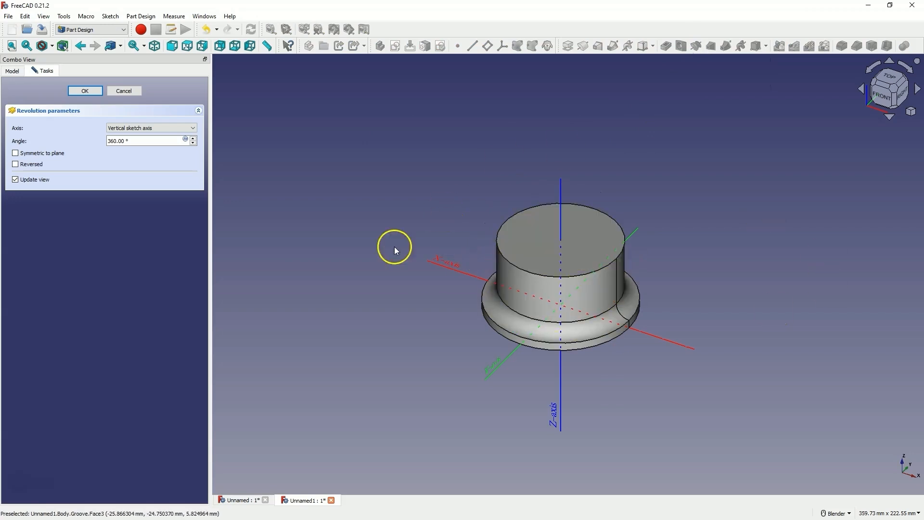
pyautogui.moveTo(534, 311)
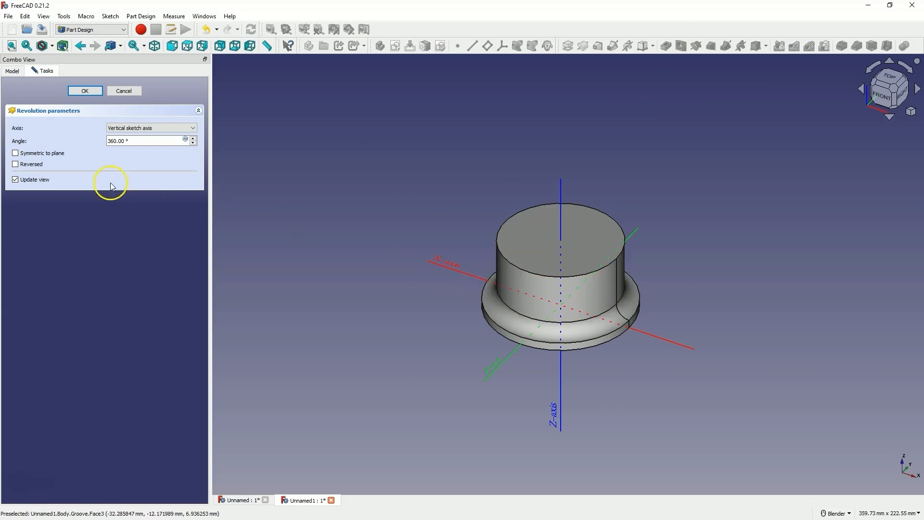
pyautogui.click(152, 128)
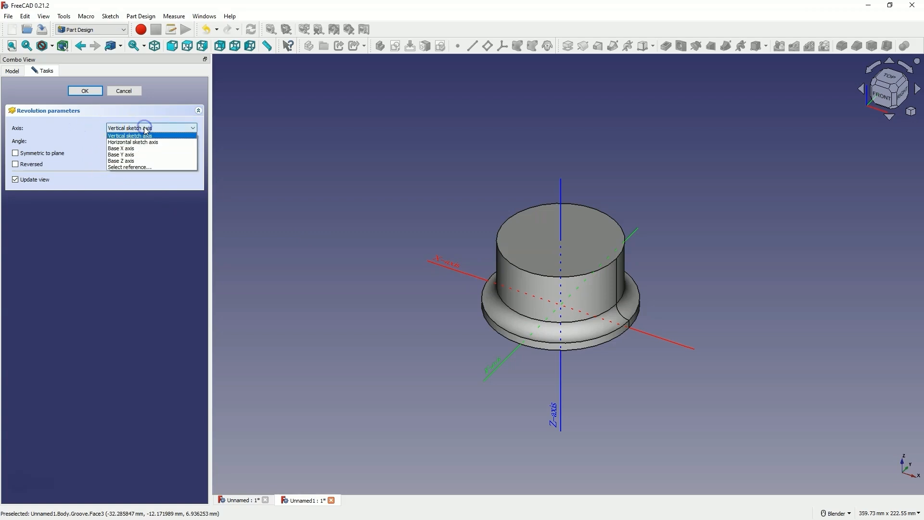
pyautogui.moveTo(134, 166)
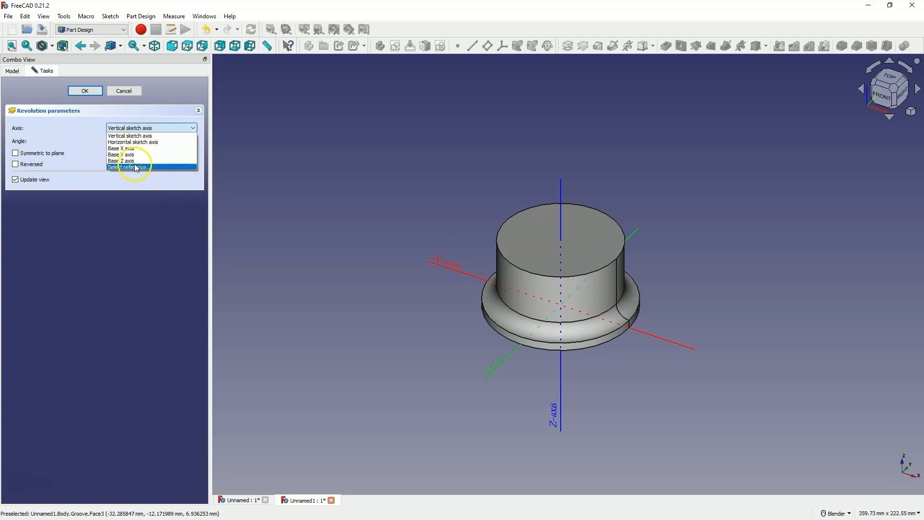
pyautogui.click(135, 167)
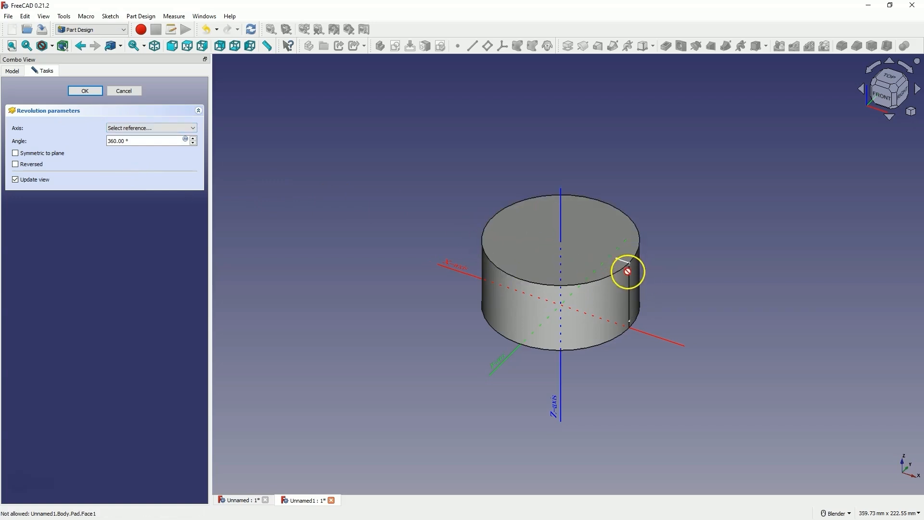
pyautogui.scroll(-3)
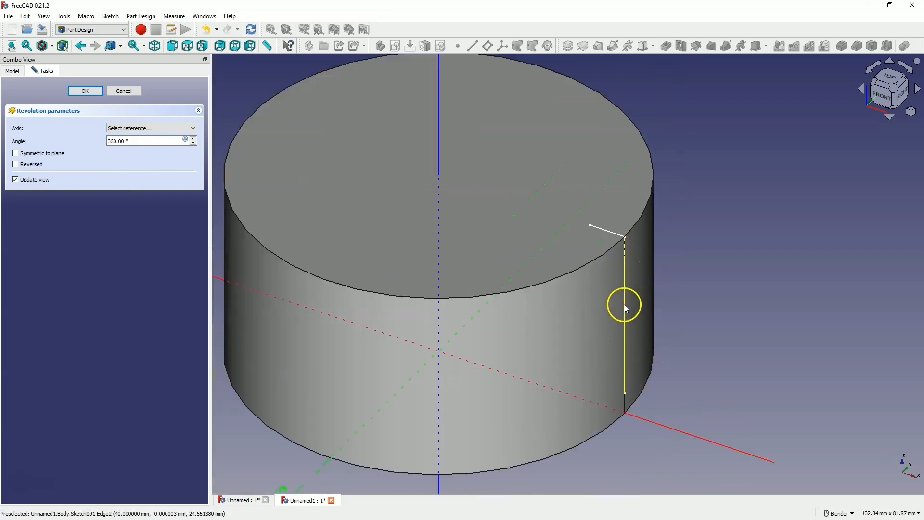
pyautogui.click(624, 303)
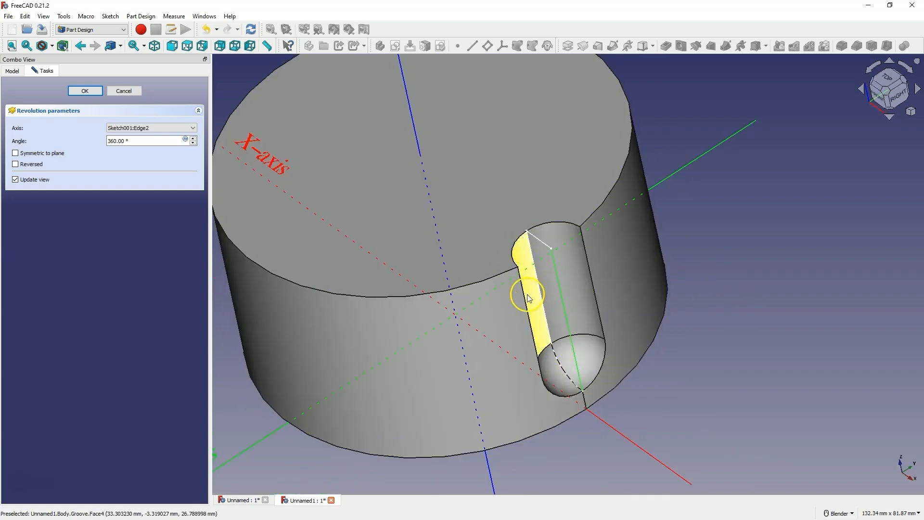
pyautogui.click(84, 91)
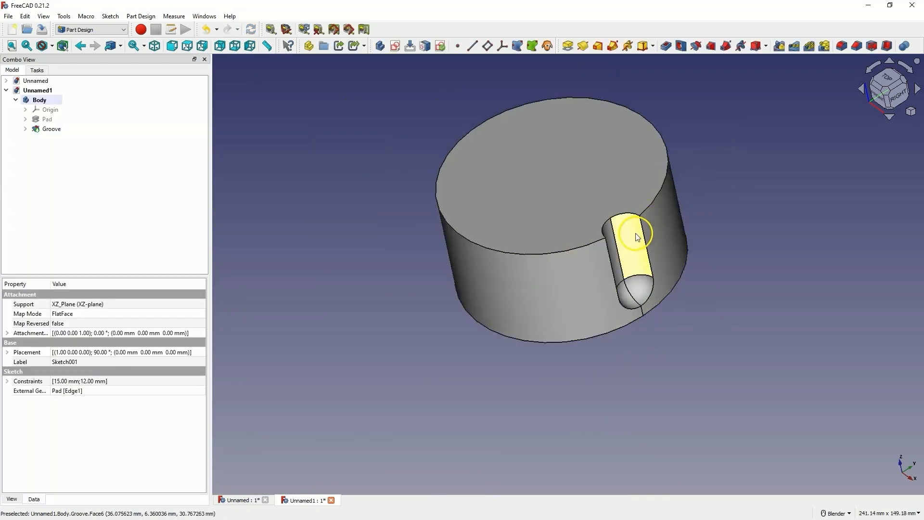
# Round the groove's edges with a 2 mm fillet
pyautogui.click(51, 128)
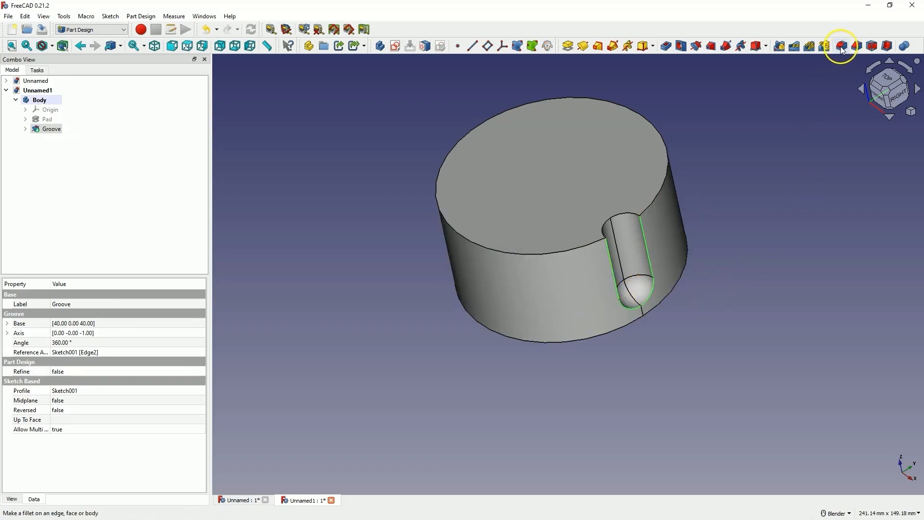
pyautogui.click(840, 46)
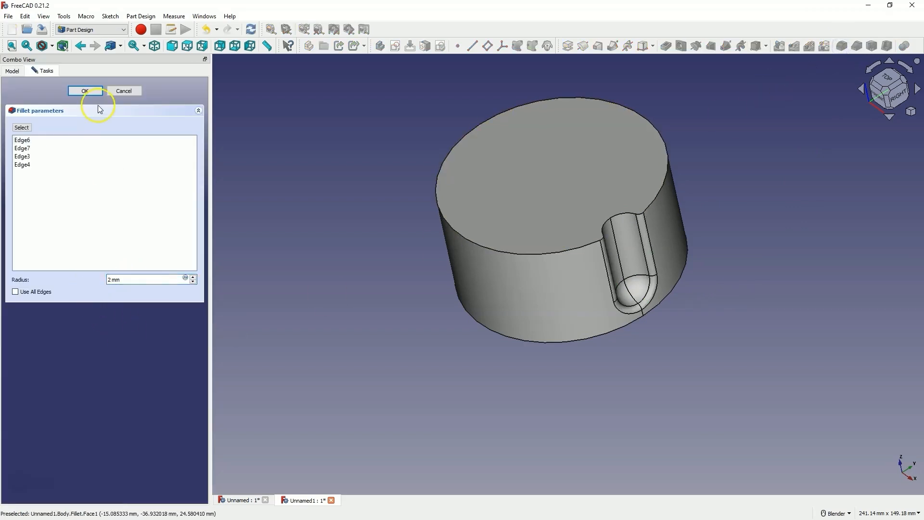
pyautogui.click(84, 91)
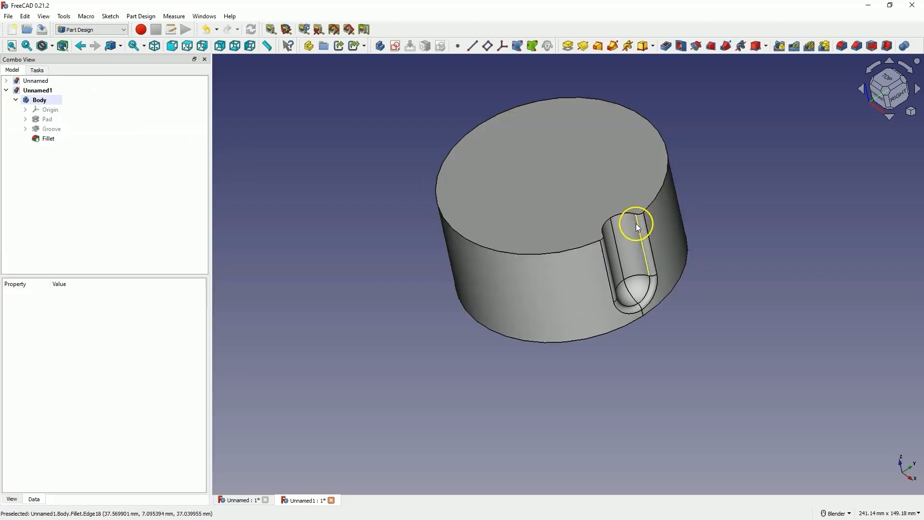
pyautogui.moveTo(617, 272)
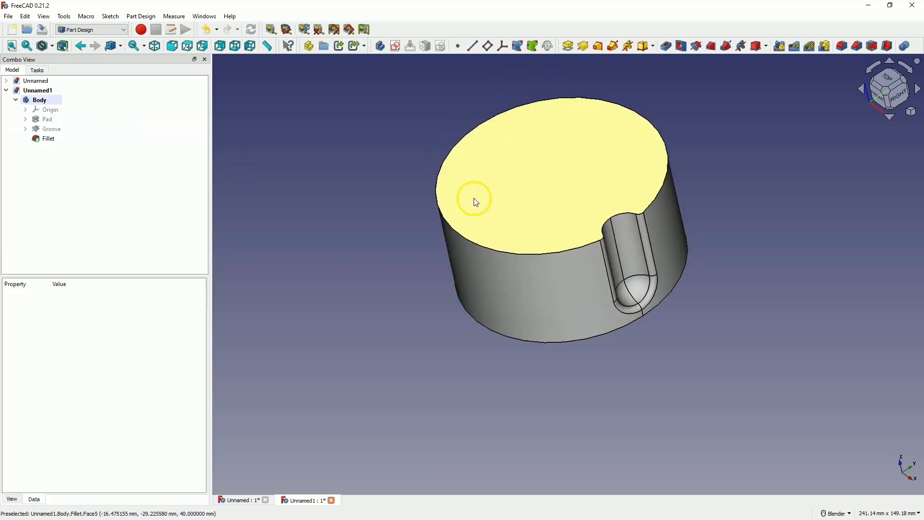
# Polar-pattern Groove and Fillet around the base Z axis with 10 occurrences
pyautogui.click(51, 129)
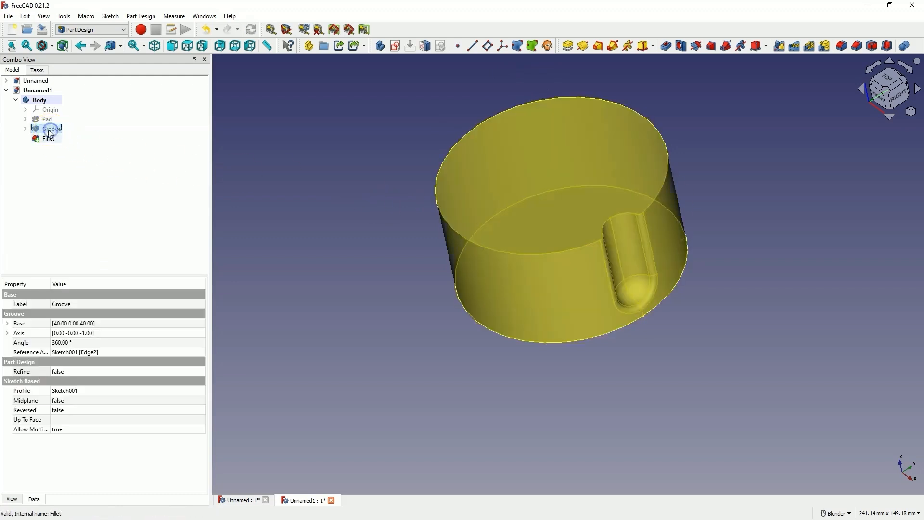
pyautogui.click(52, 129)
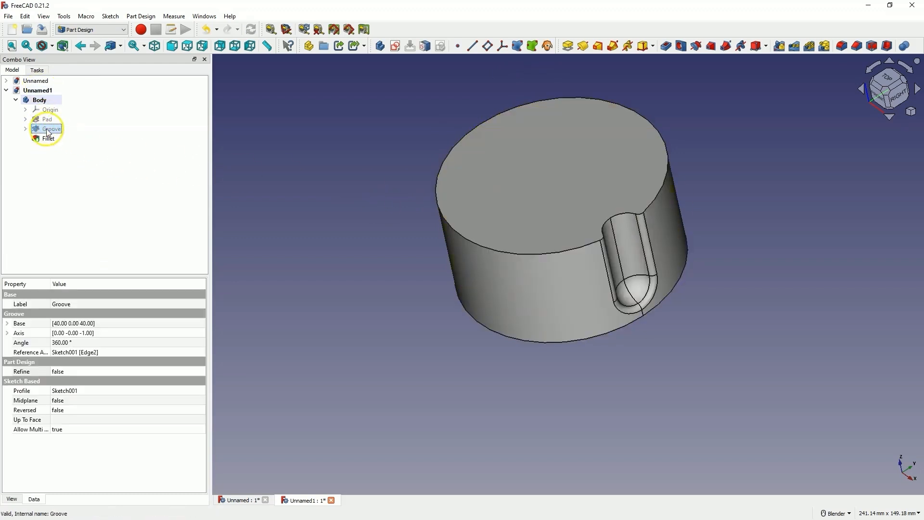
pyautogui.click(49, 138)
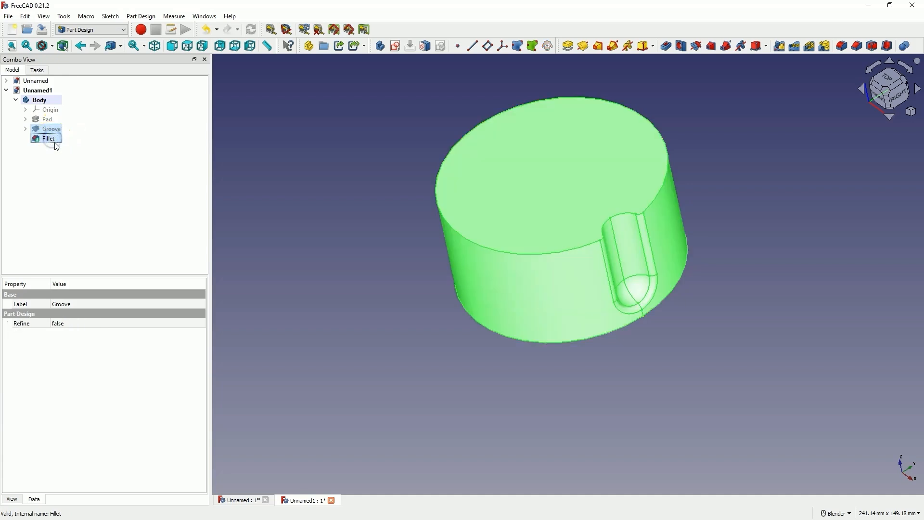
pyautogui.moveTo(810, 49)
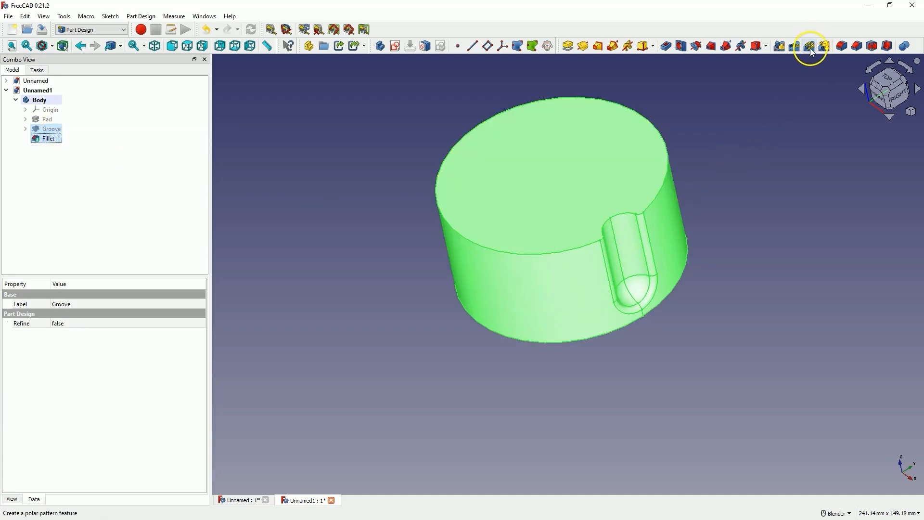
pyautogui.moveTo(810, 46)
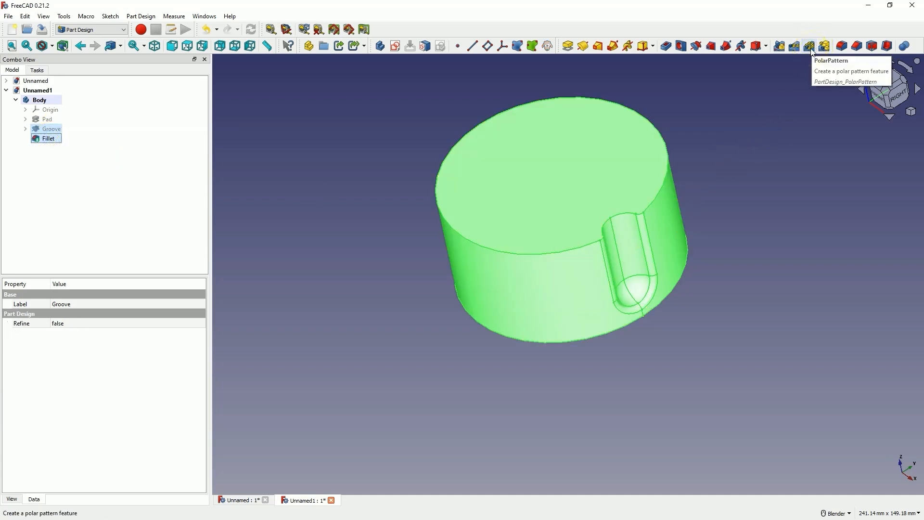
pyautogui.click(810, 45)
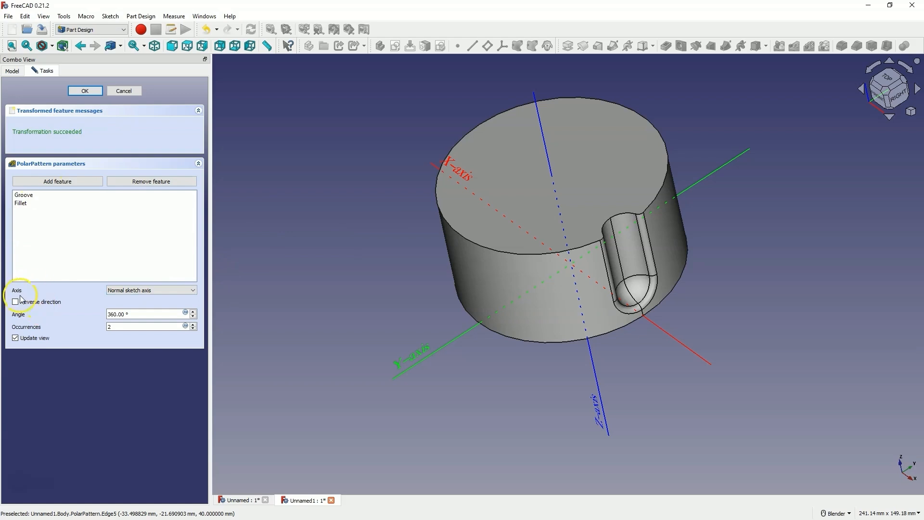
pyautogui.click(150, 290)
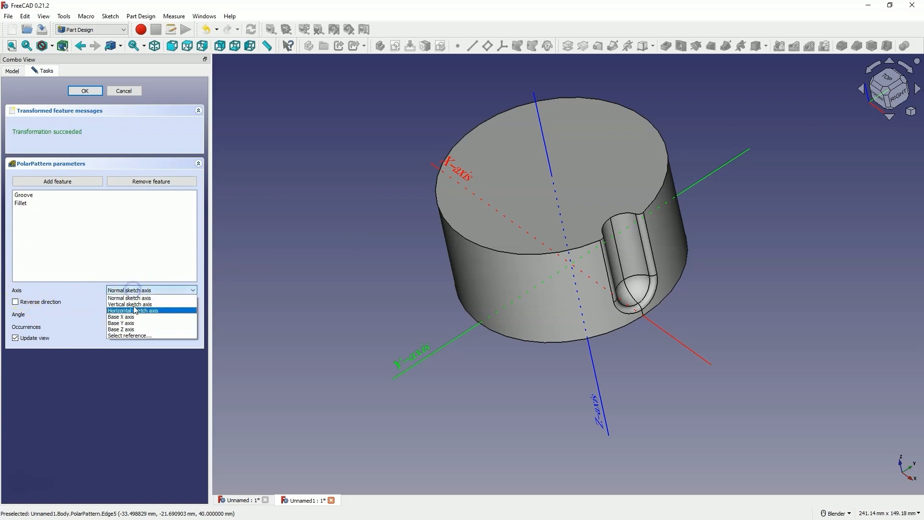
pyautogui.click(120, 329)
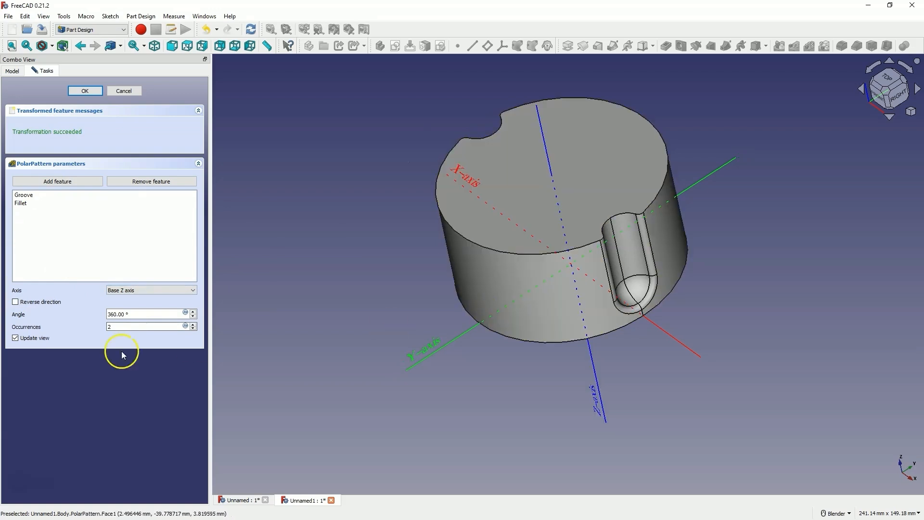
pyautogui.click(147, 326)
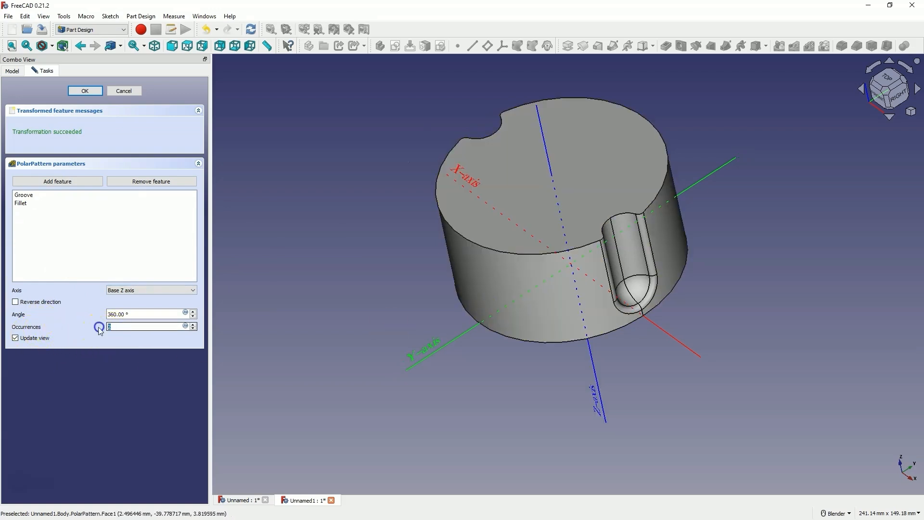
pyautogui.write('10')
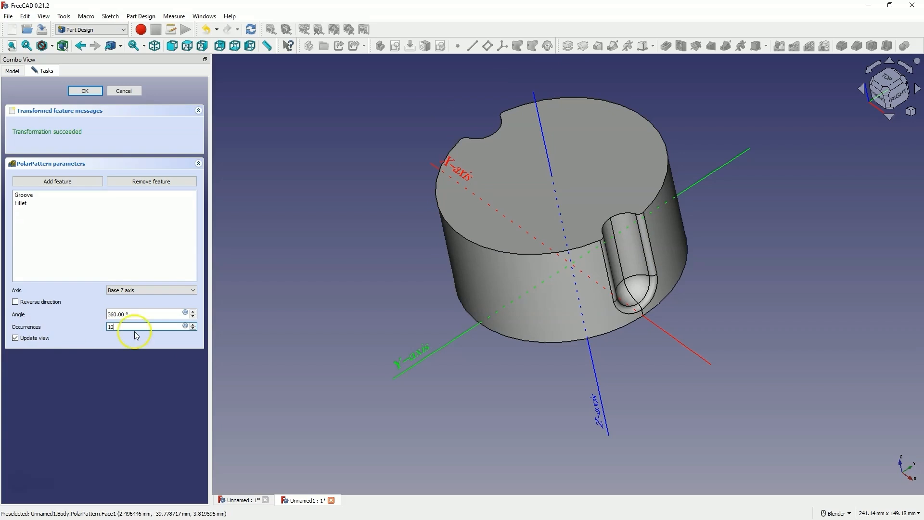
pyautogui.moveTo(122, 345)
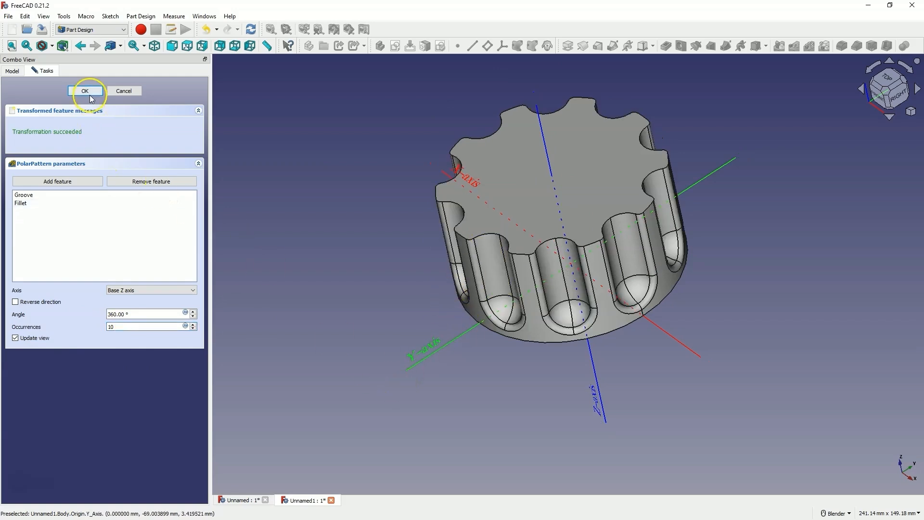
pyautogui.click(86, 91)
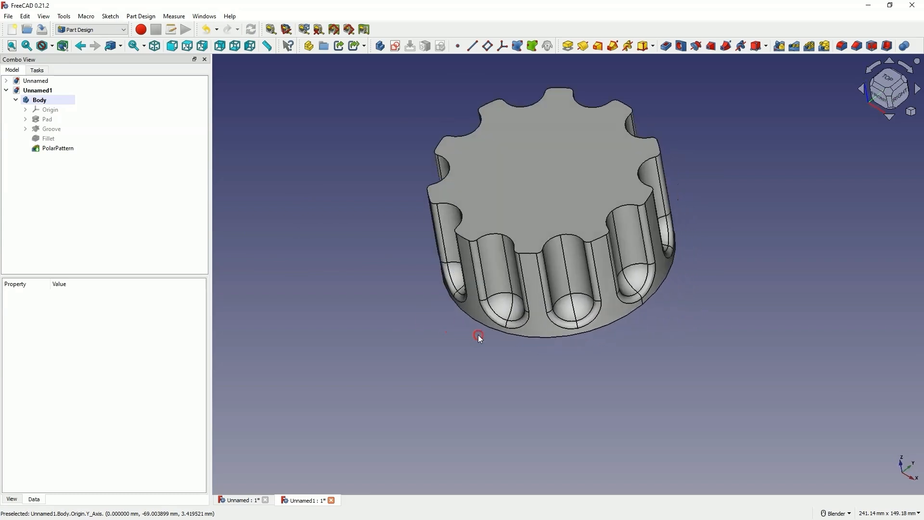
# Fillet the knob's top face edge with a 2 mm radius, creating Fillet001 over all ten flutes
pyautogui.click(57, 148)
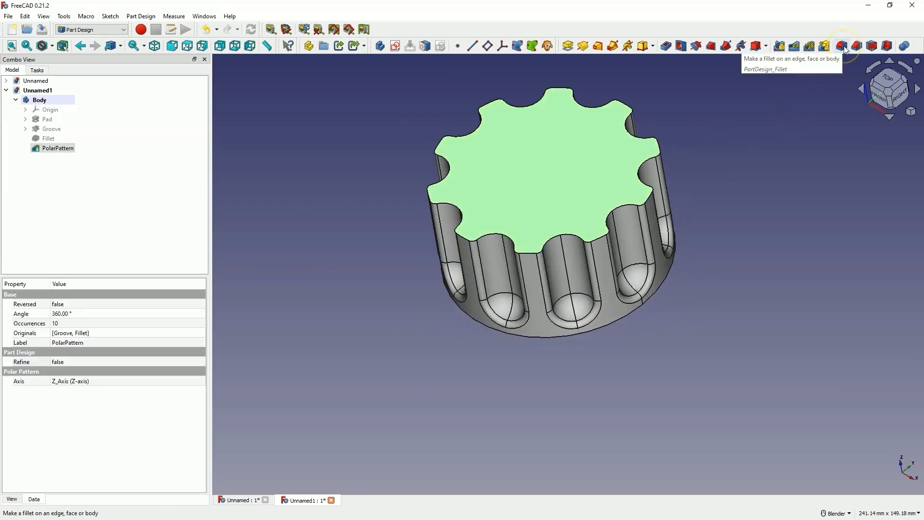
pyautogui.moveTo(803, 69)
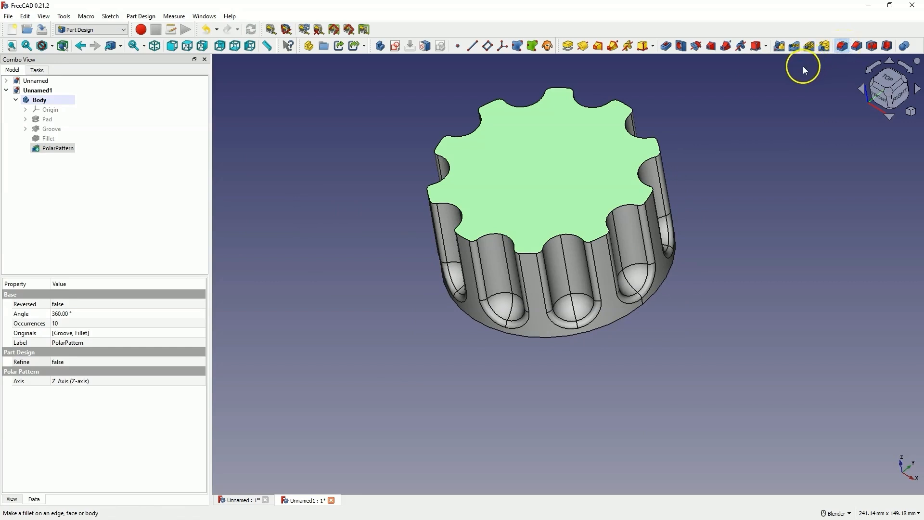
pyautogui.doubleClick(48, 138)
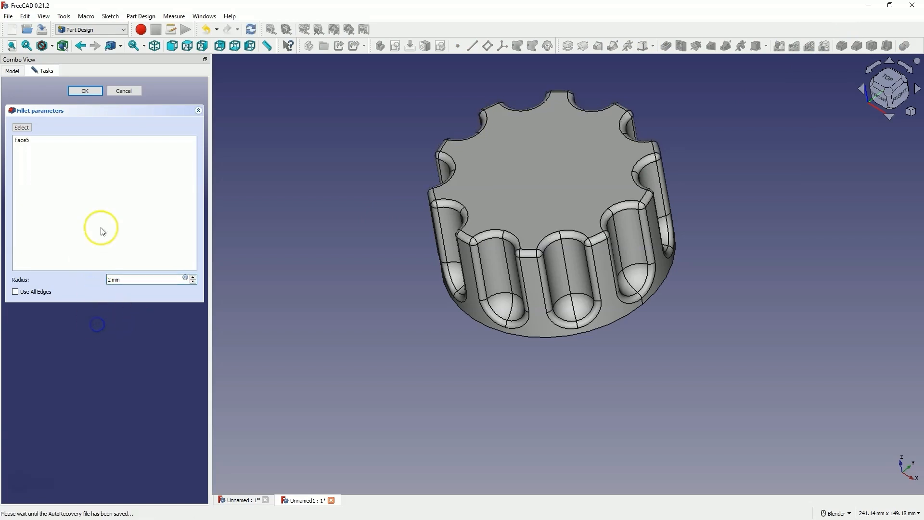
pyautogui.moveTo(428, 219)
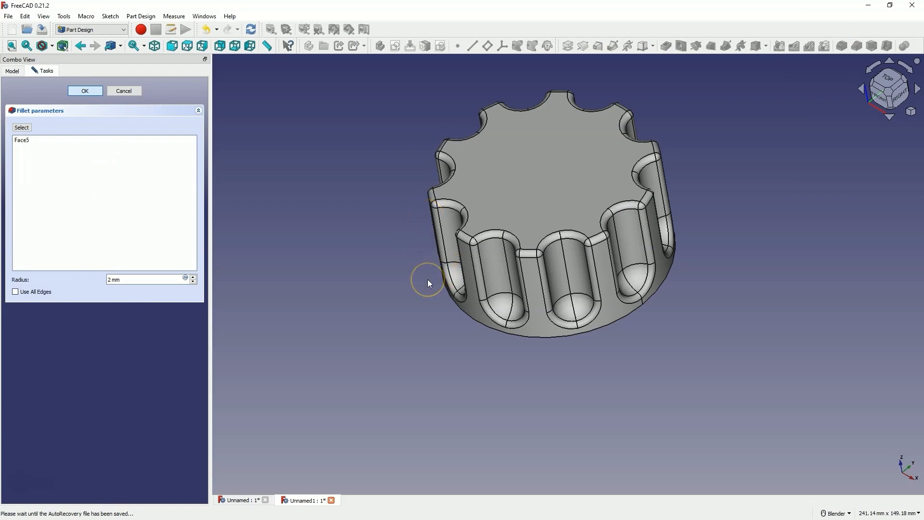
pyautogui.click(85, 90)
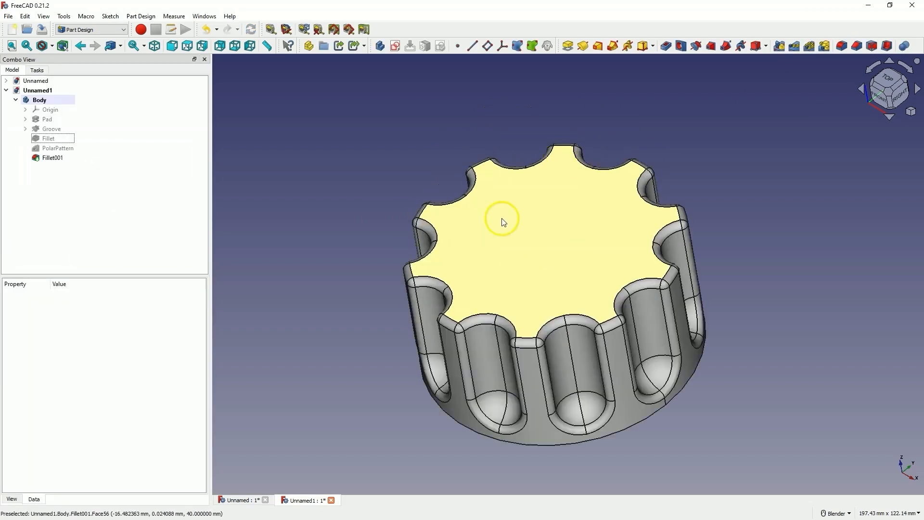